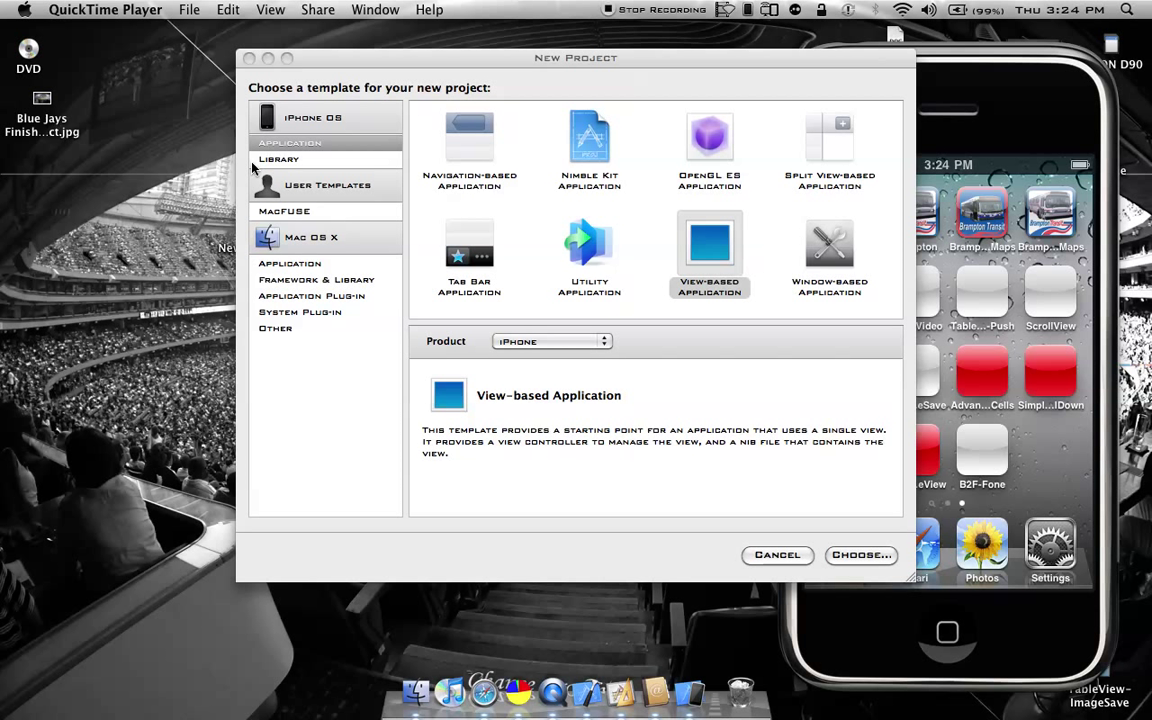
mouse_move(700, 238)
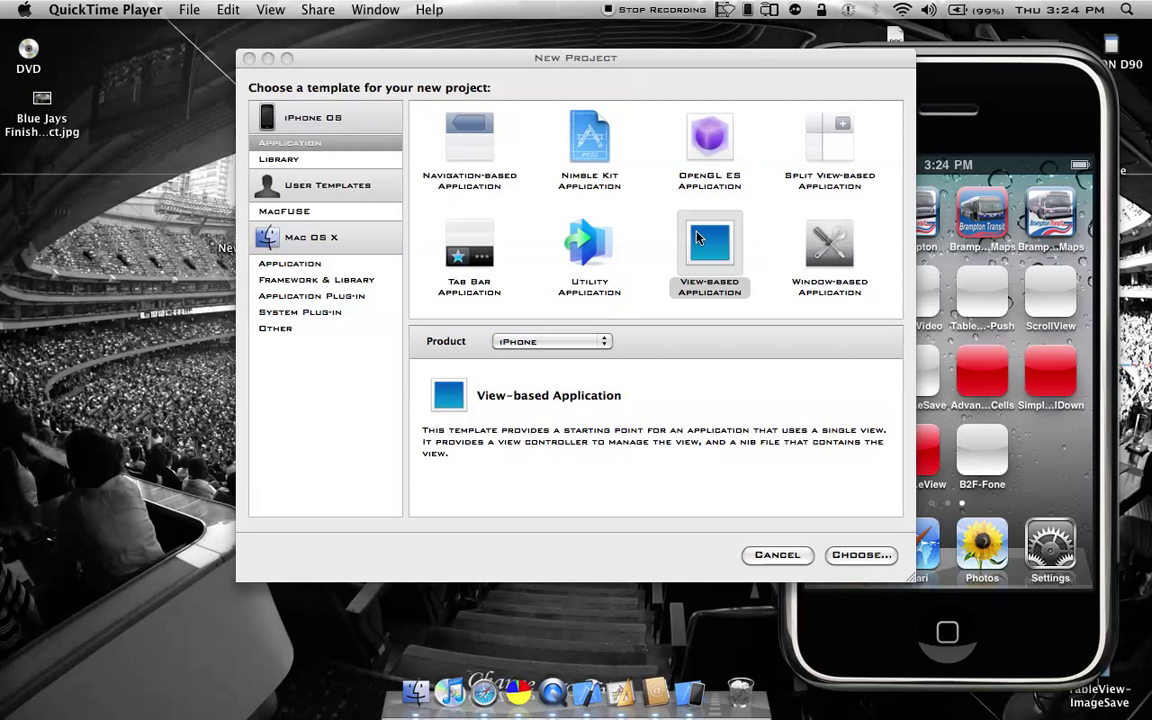
Step: Create a view-based iPhone application project named B2F-PhoneBook
left_click(859, 554)
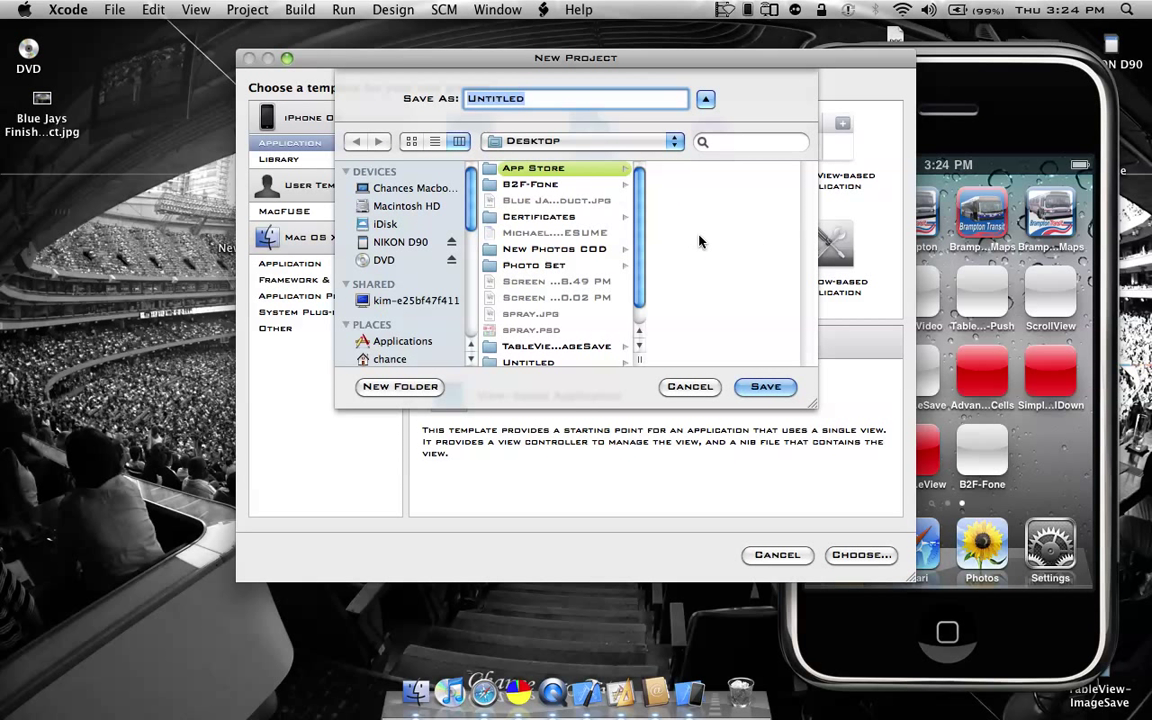
type("B2")
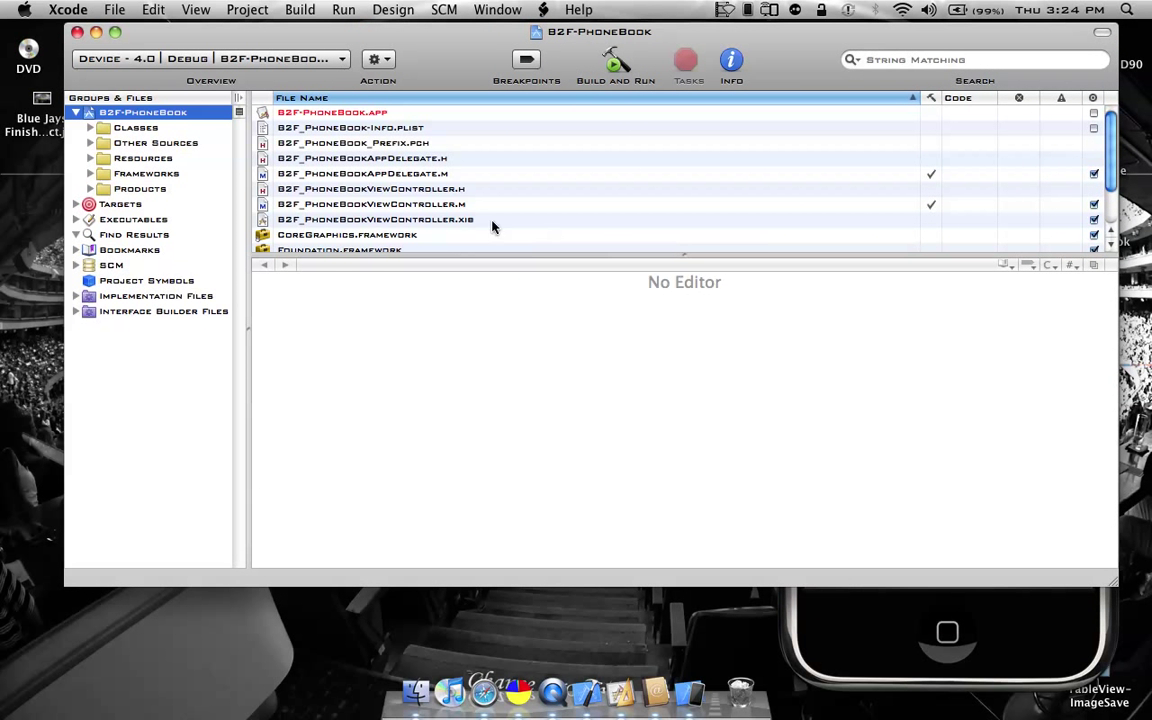
Step: Expand the Classes and Resources groups and open B2F_PhoneBookViewController.h
left_click(76, 127)
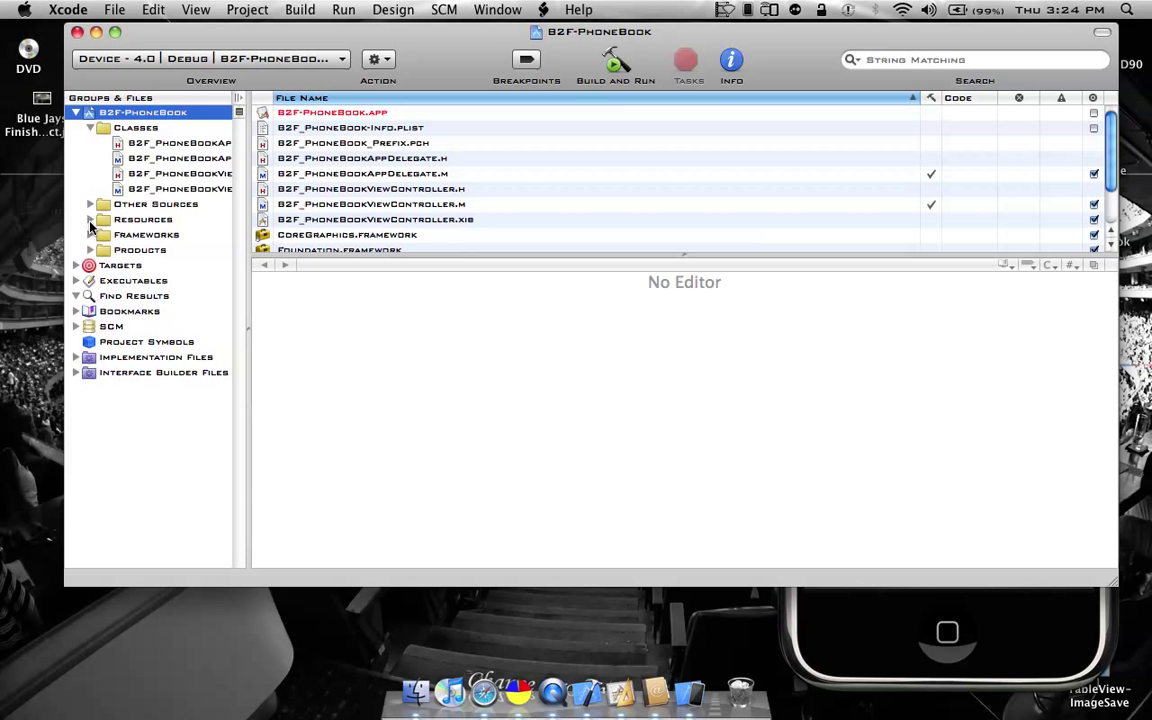
left_click(90, 219)
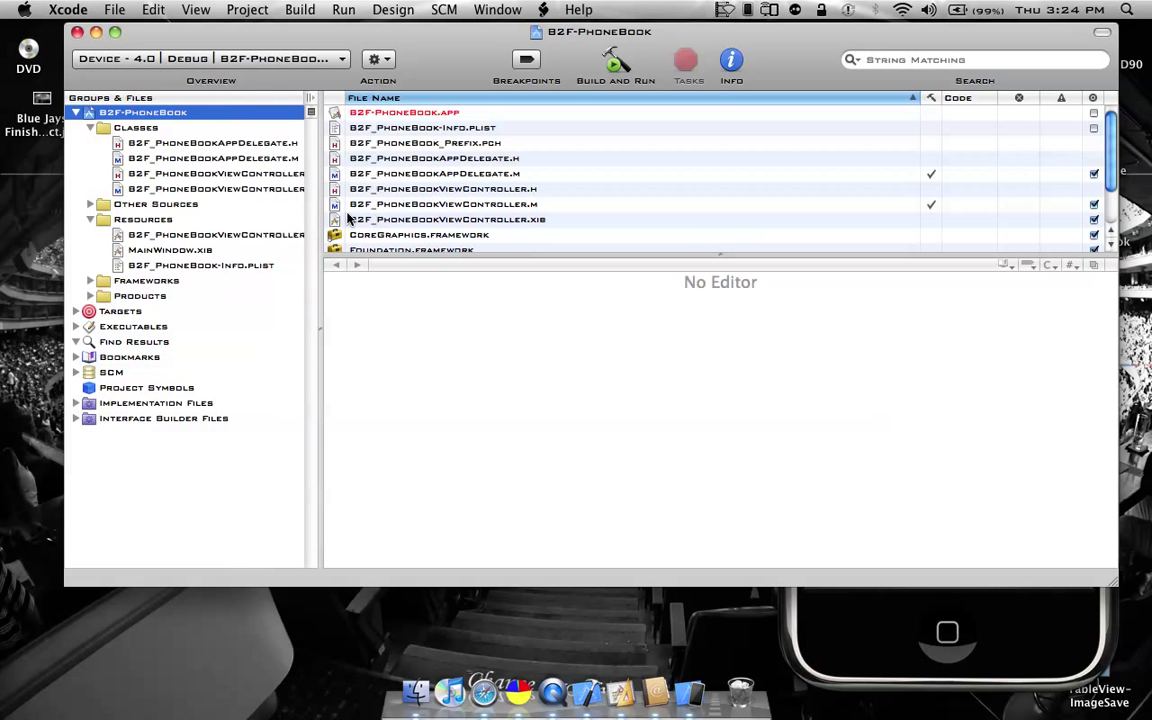
left_click(220, 173)
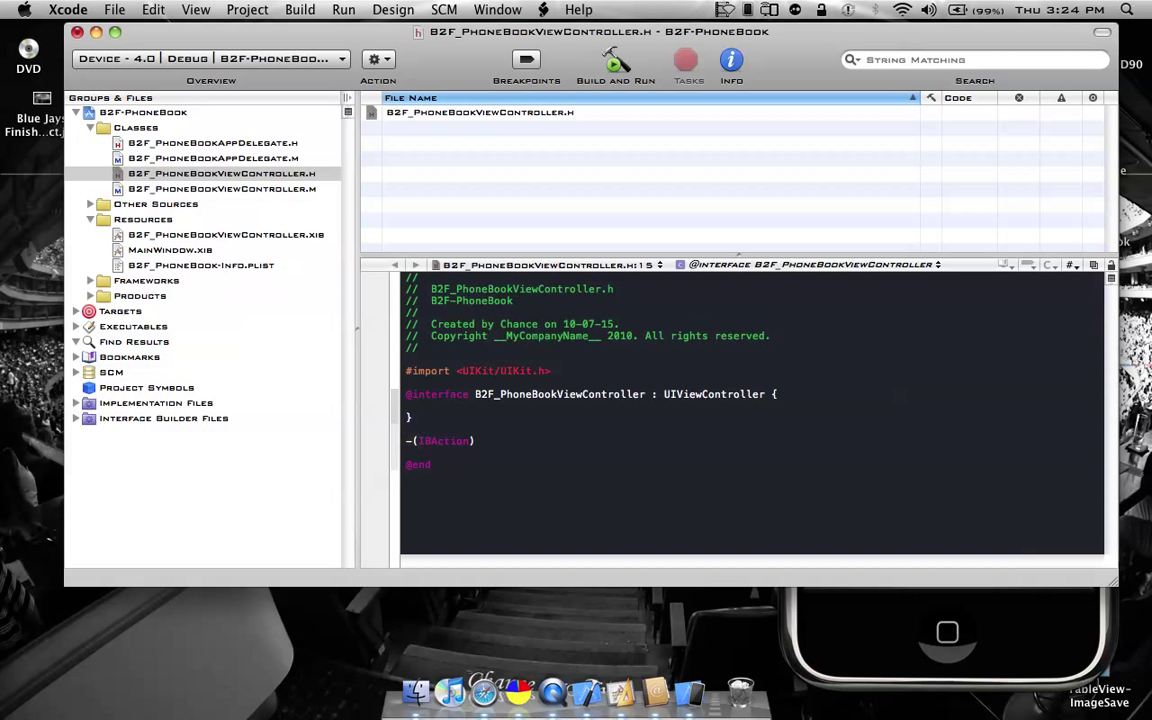
Step: Declare callBlaine:(id)sender; in the view controller header
type("callBlaine")
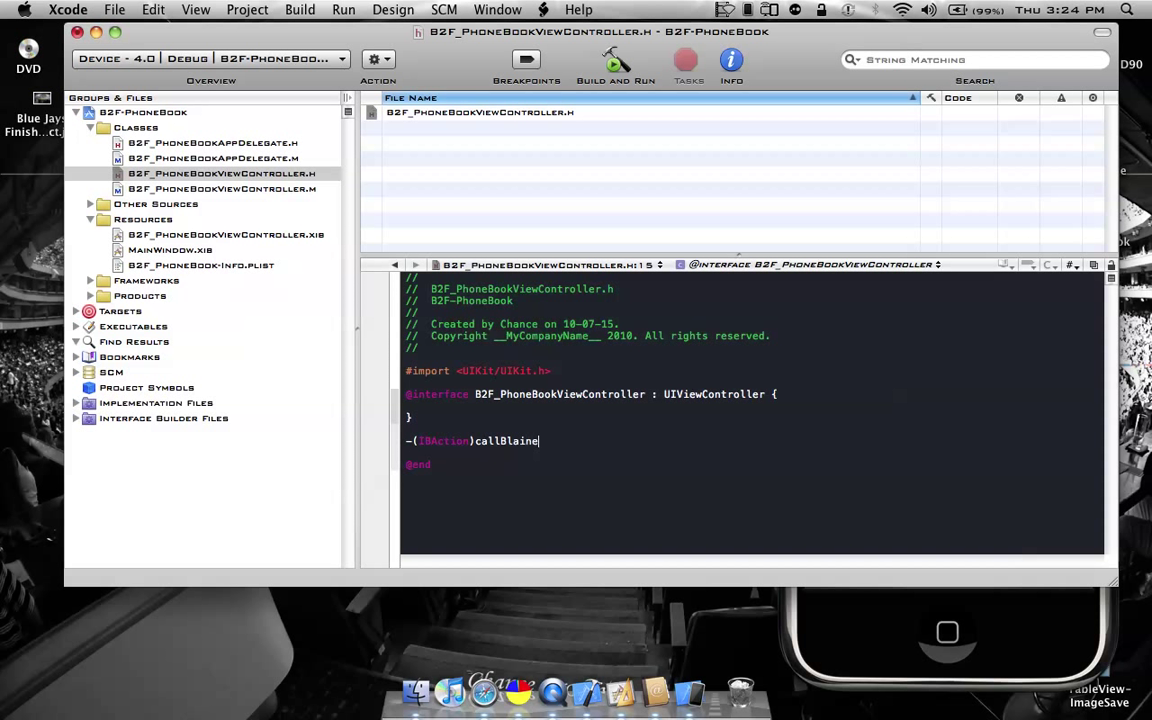
type(":(")
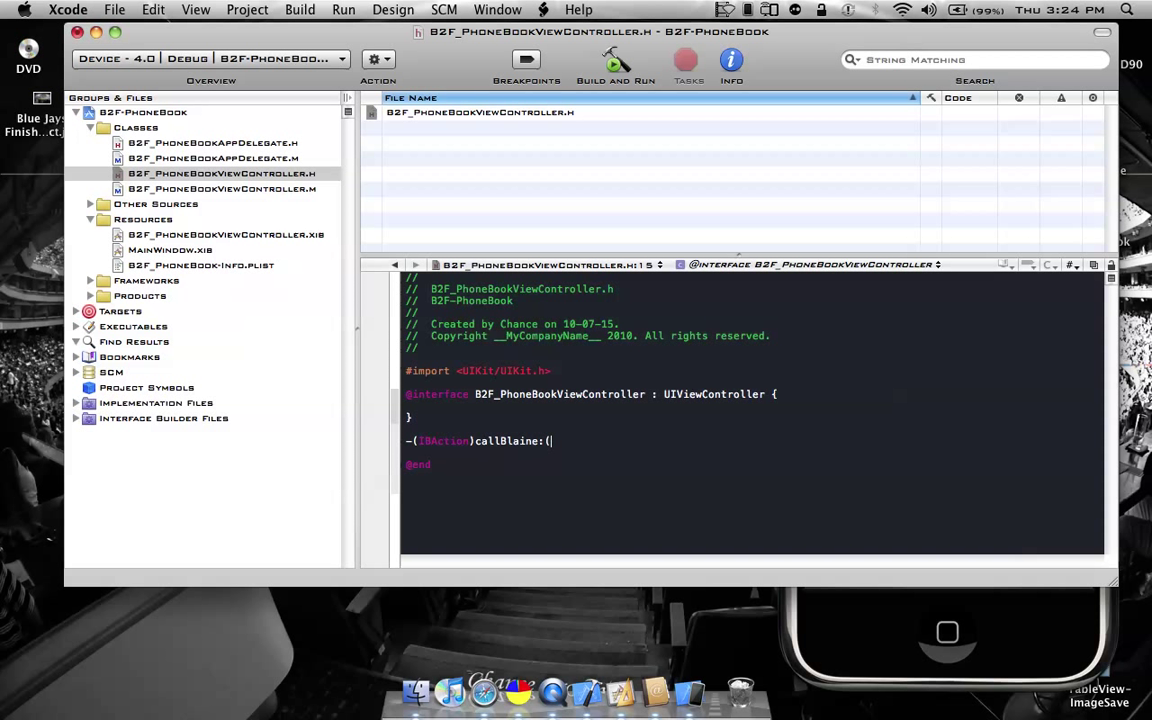
type("id)sen")
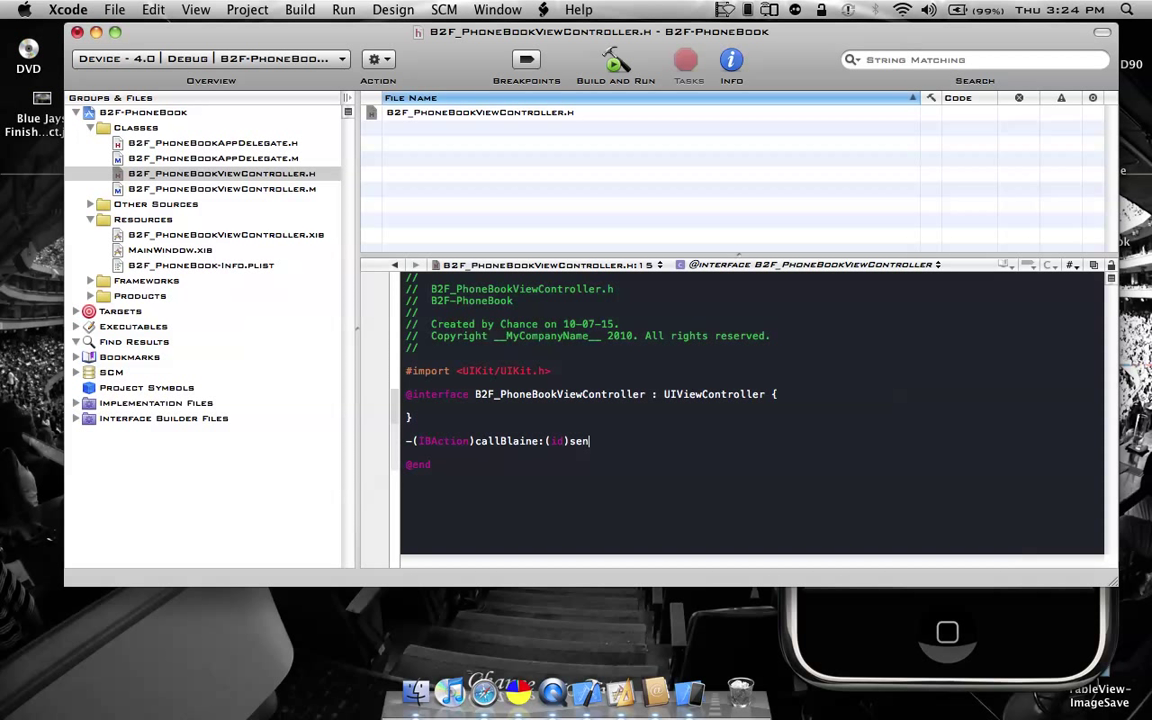
type("der;")
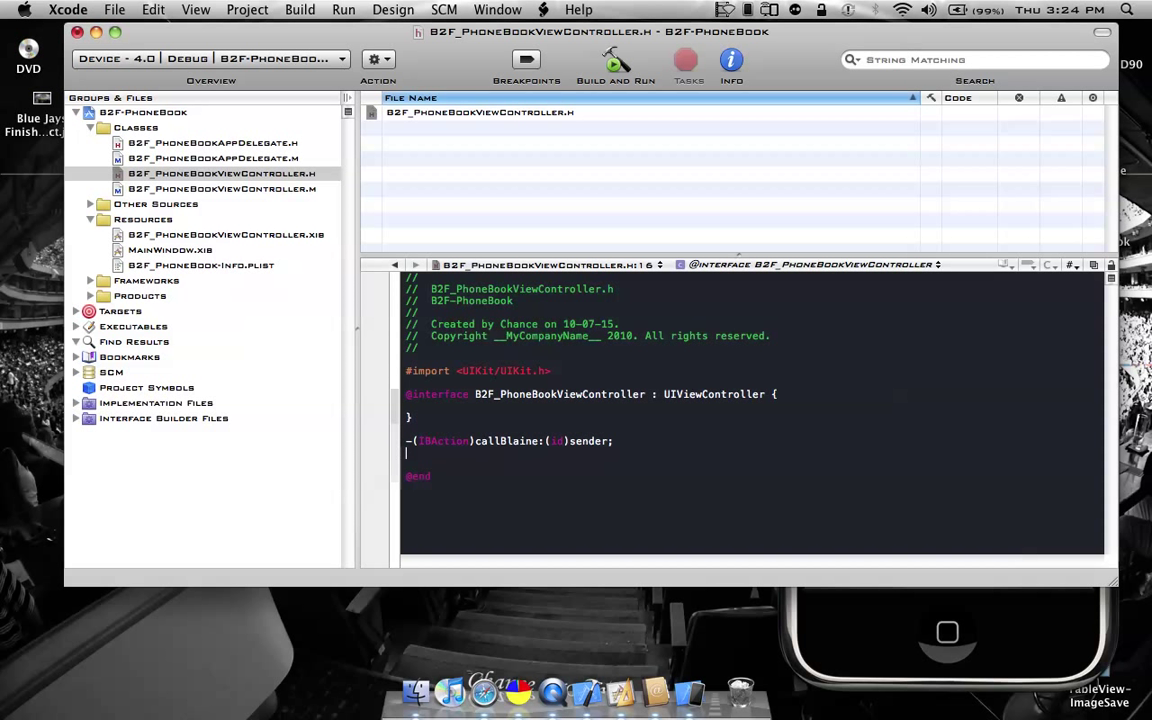
Step: Add the -(IBAction)smsBlaine:(id)sender; declaration, fixing a typo in IBAction
type("-(")
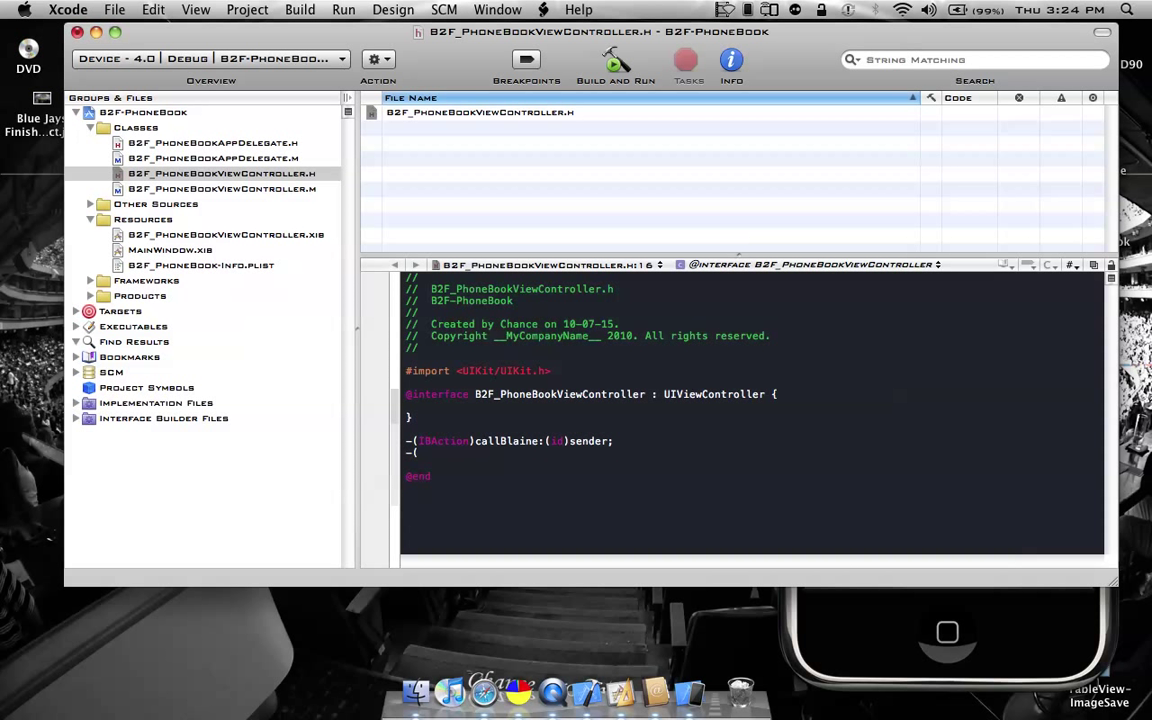
type("IBAction")
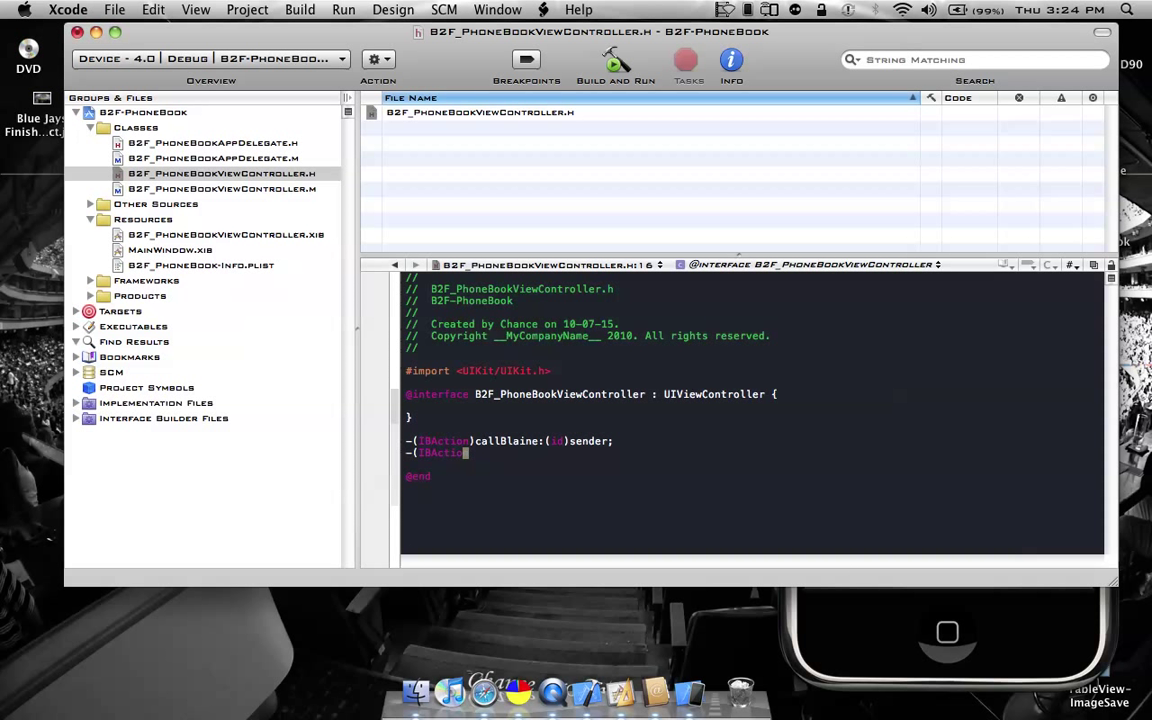
key("BackSpace")
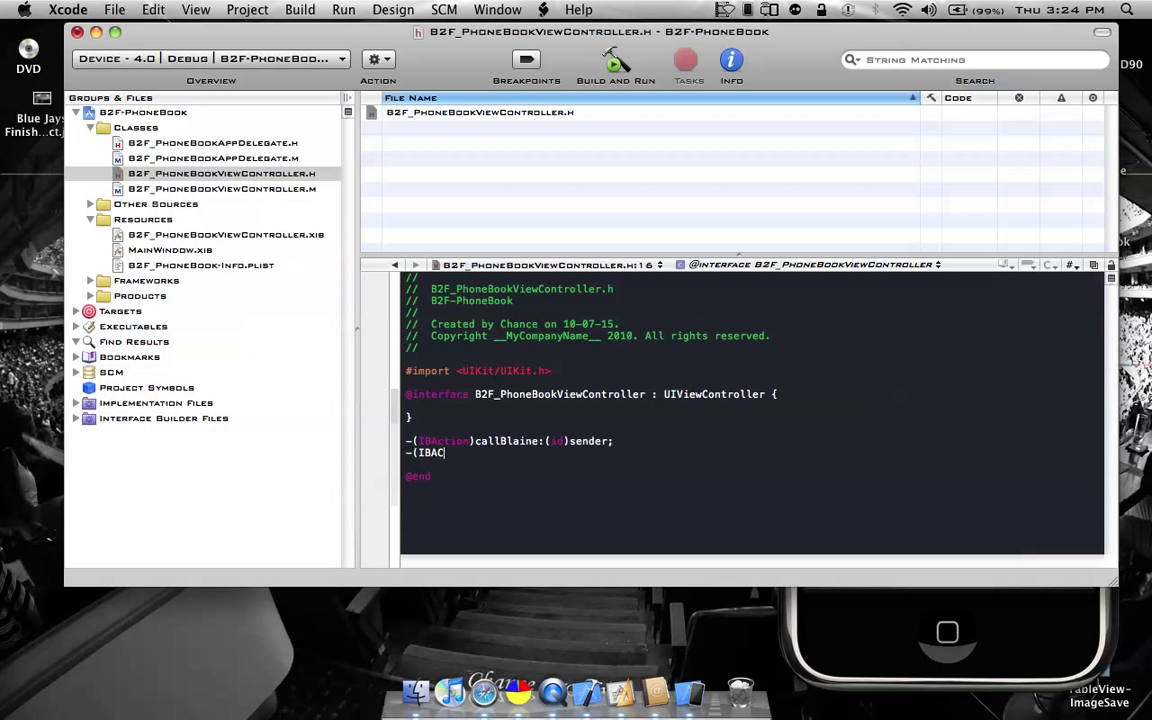
type("tion")
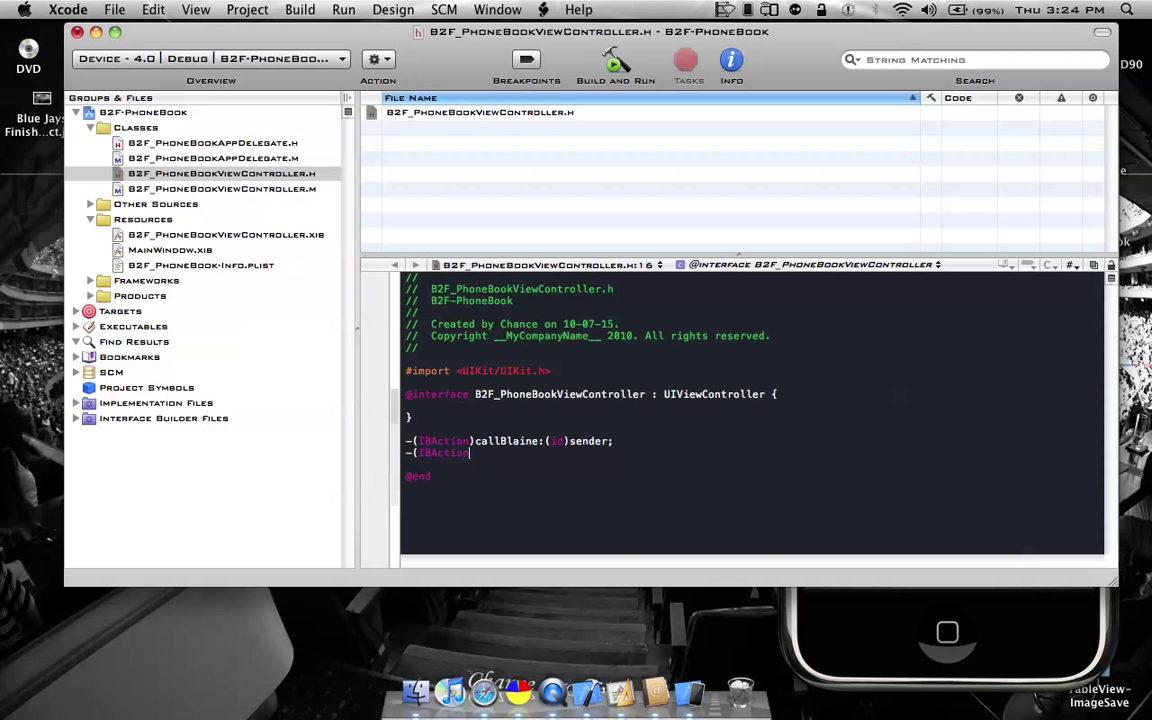
type("sms")
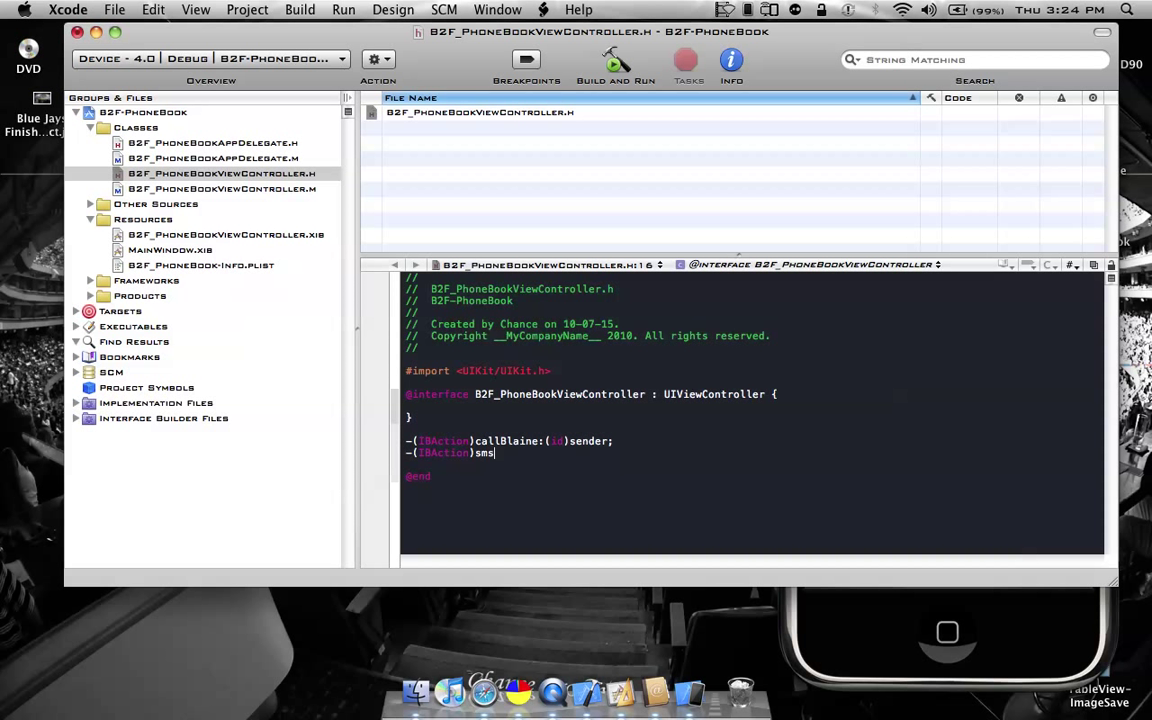
type("Blaine:")
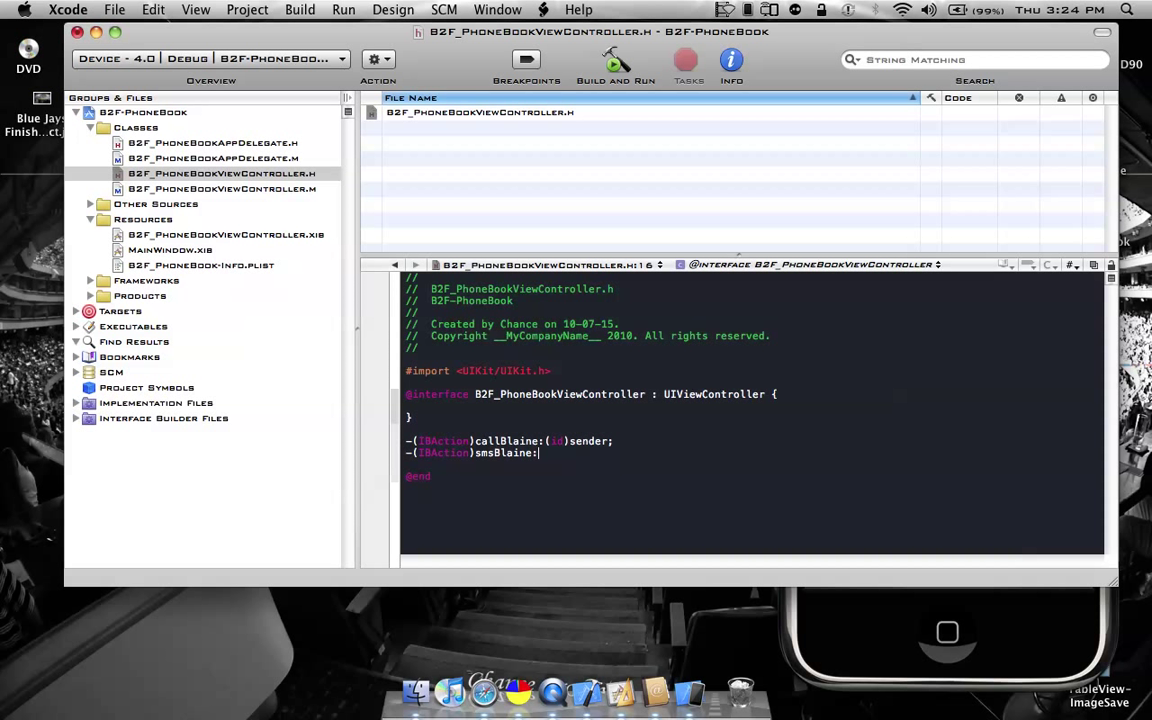
type("(id)")
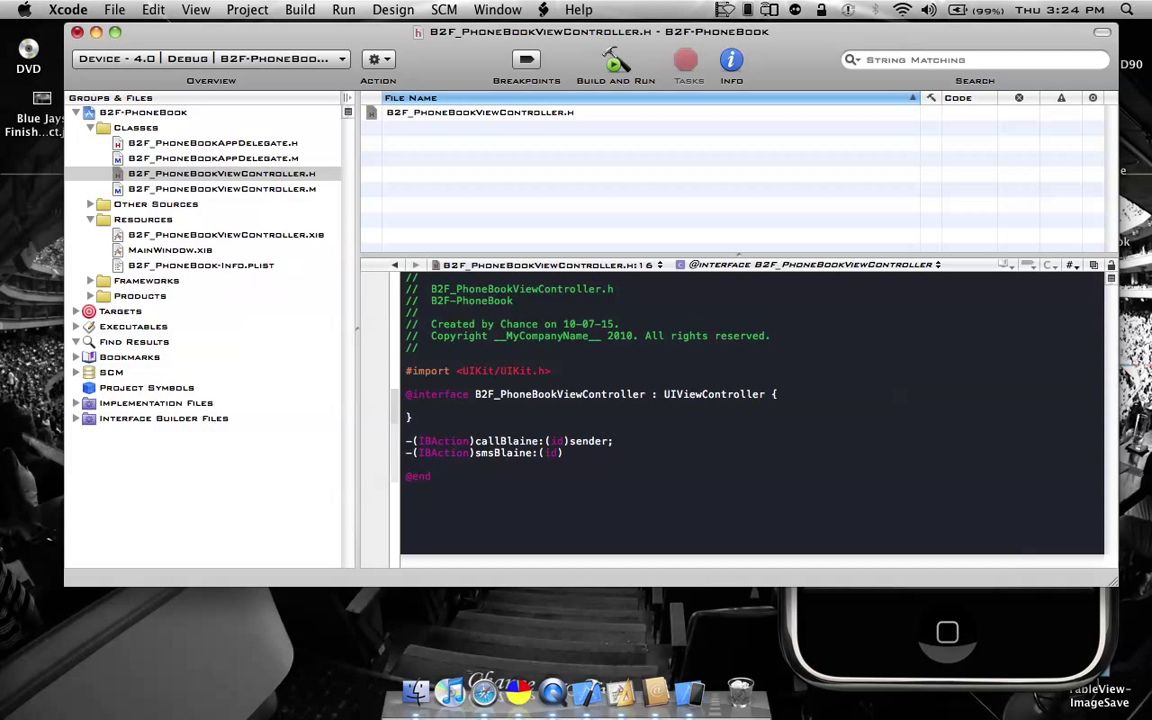
type("sender;")
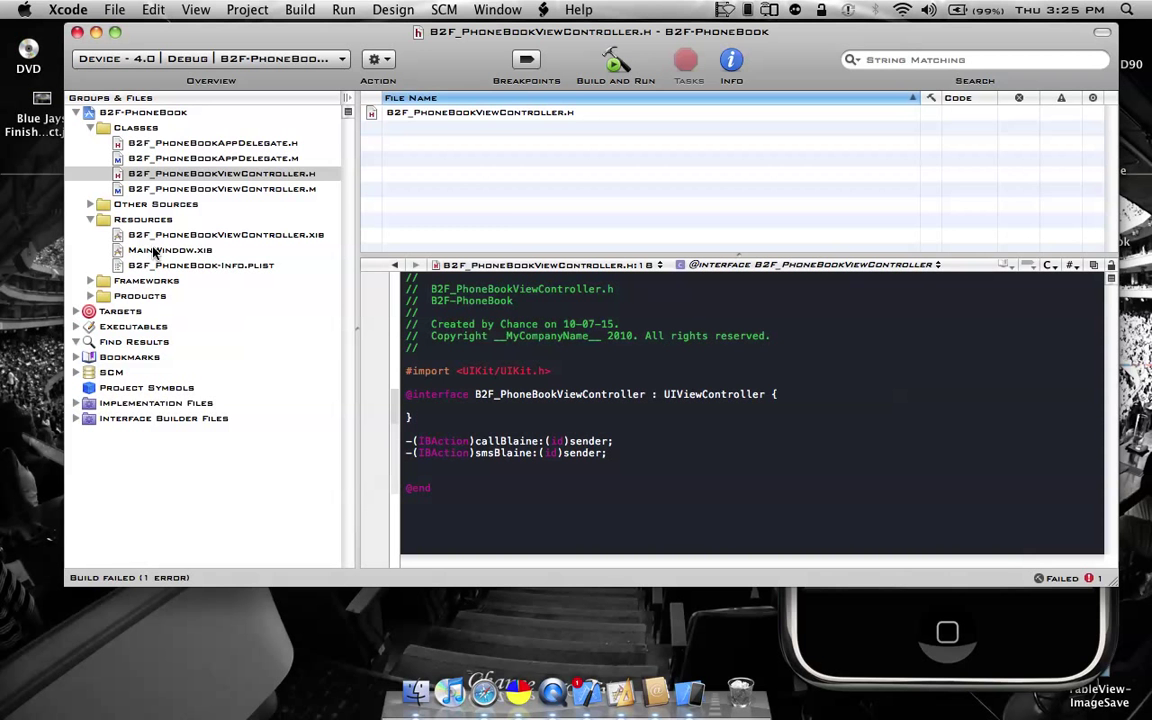
Step: In the .xib, add a Round Rect Button and toolbar, with textured background and Black Opaque toolbar
double_click(170, 249)
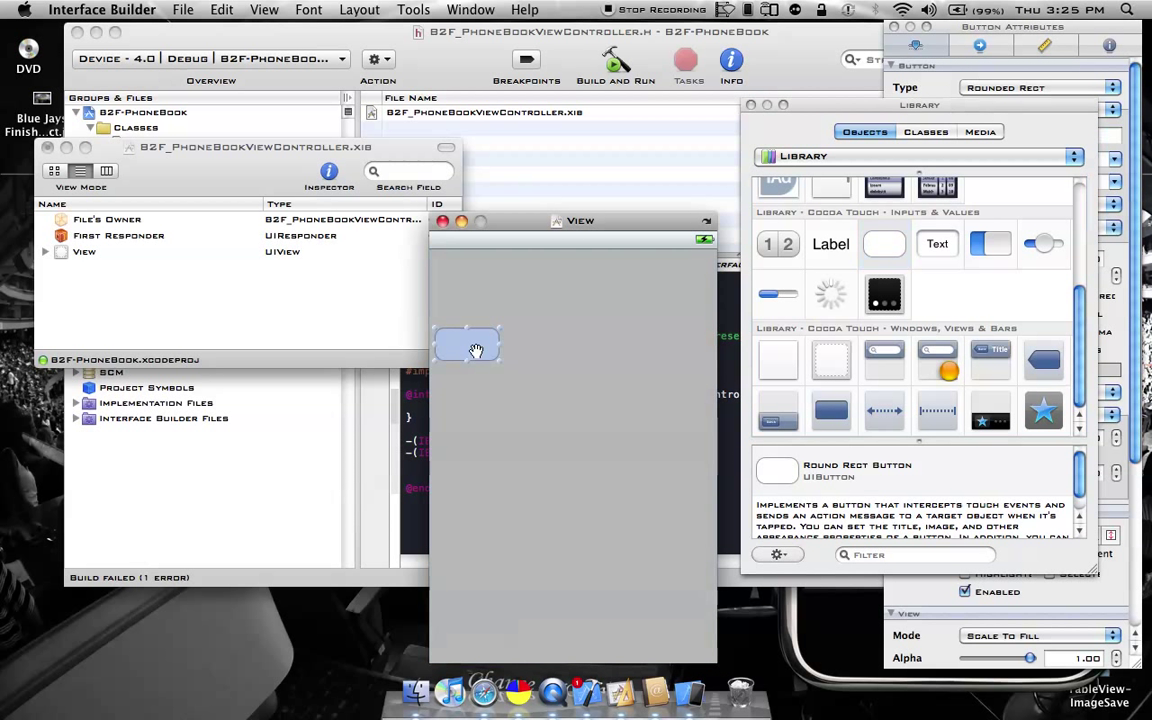
left_click_drag(475, 348, 703, 405)
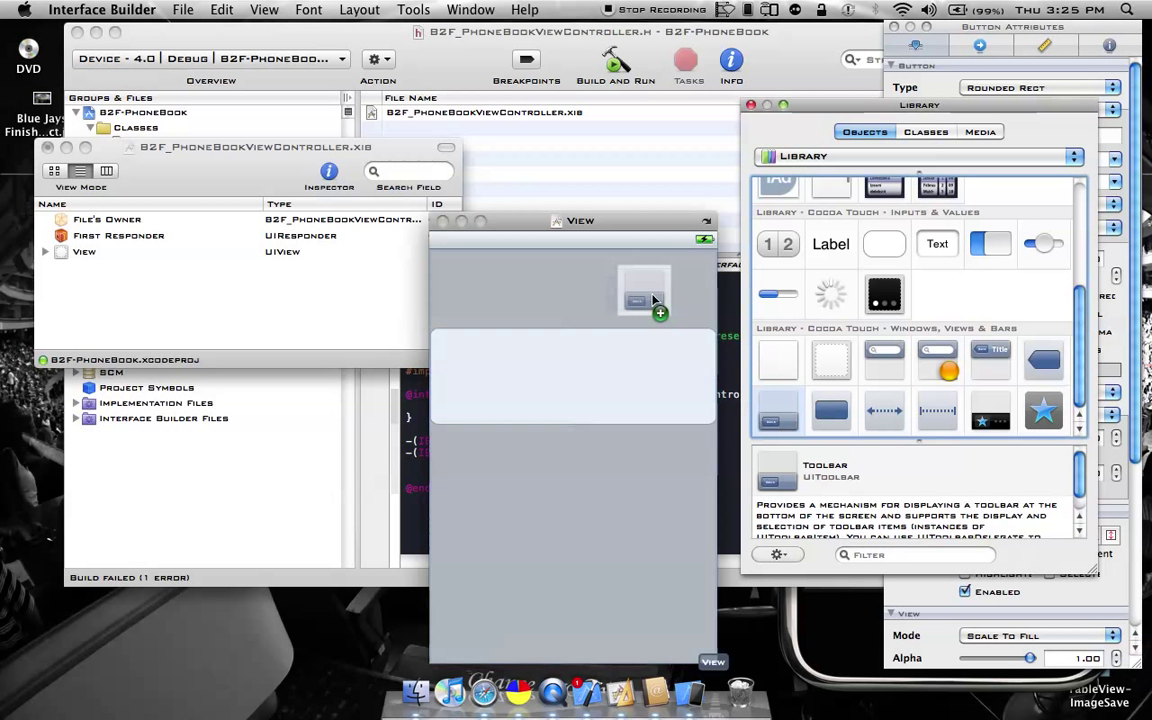
left_click_drag(644, 300, 455, 270)
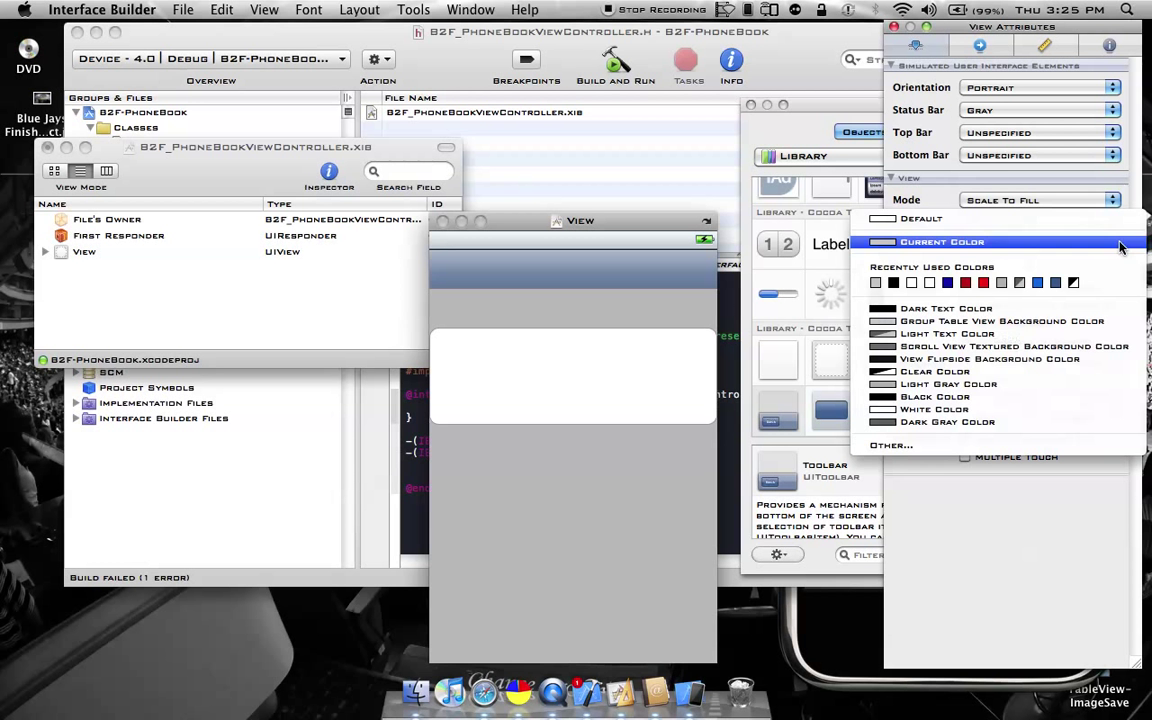
left_click(1014, 346)
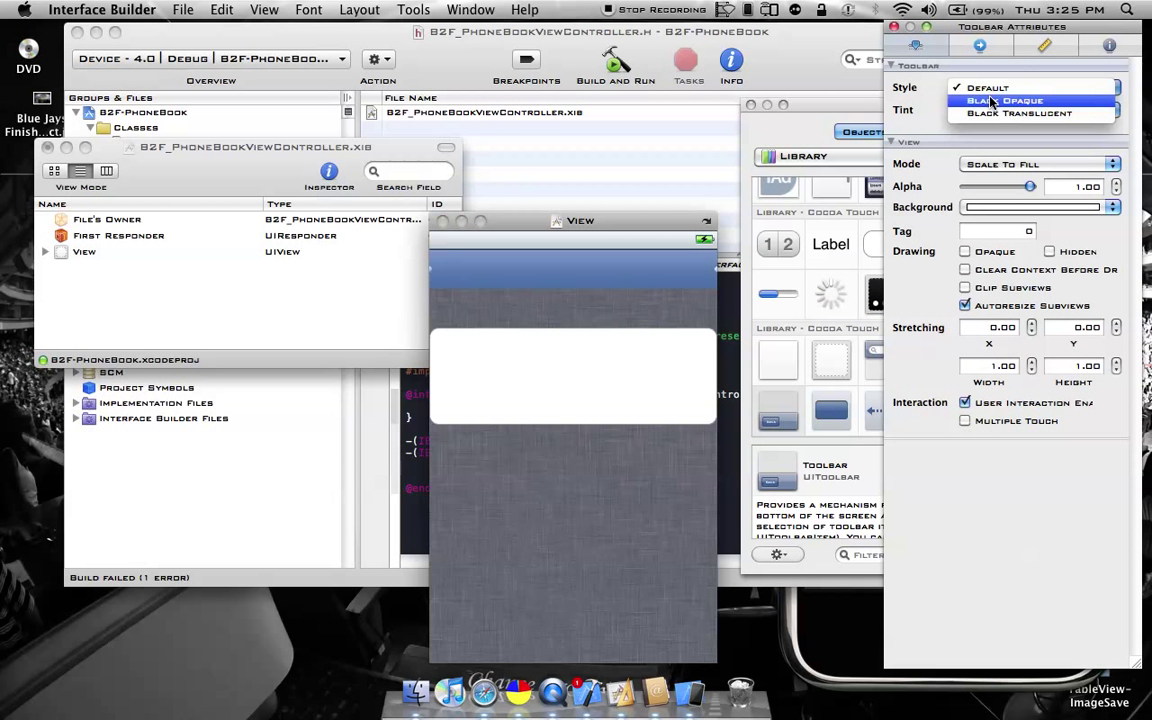
left_click(573, 377)
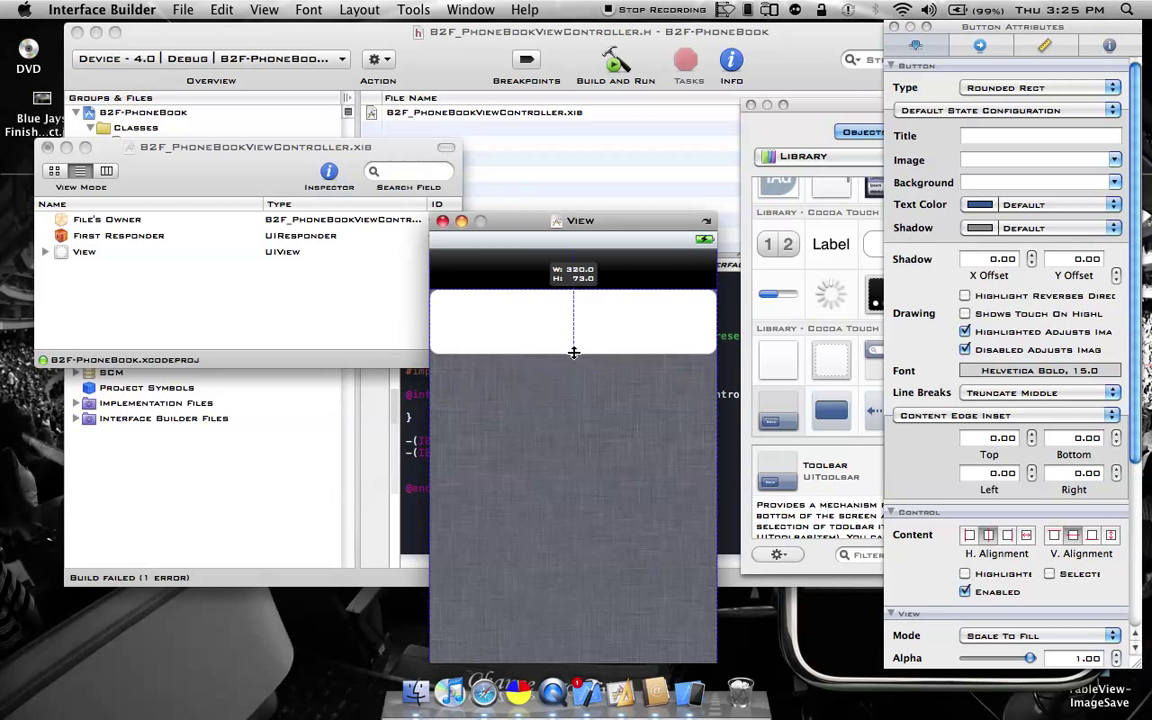
Step: Label the wide button 'Blaine' and title the small button 'Call'
left_click_drag(830, 243, 505, 328)
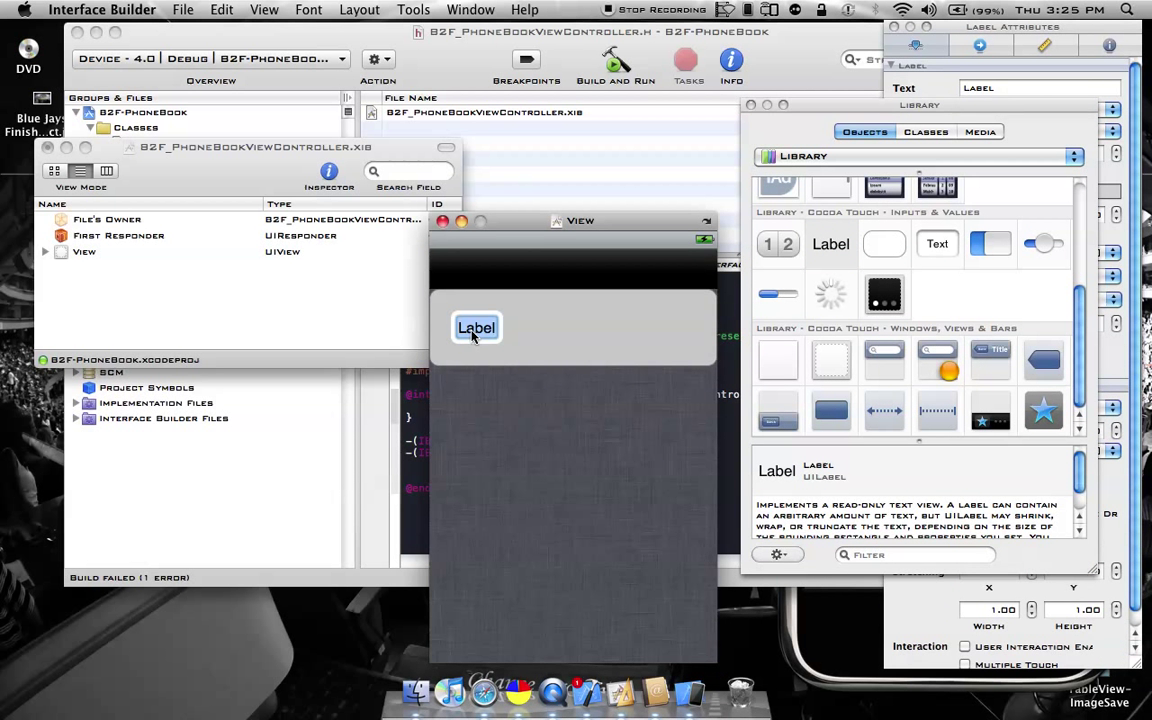
type("Blaine")
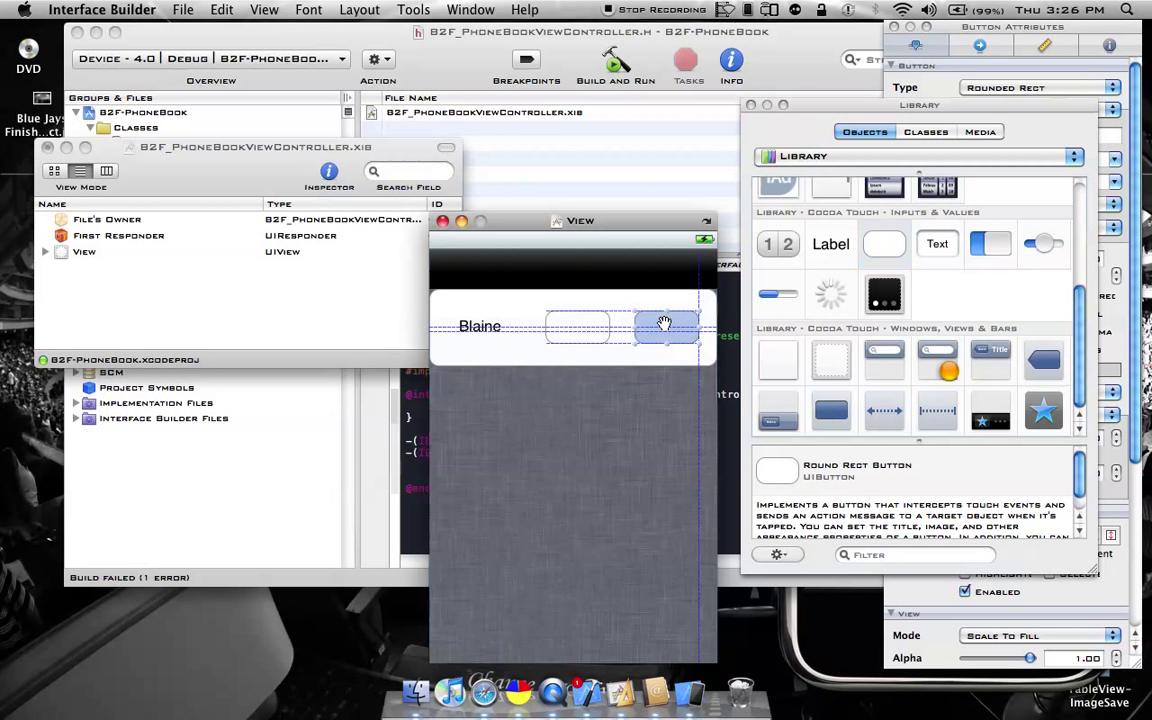
left_click(577, 327)
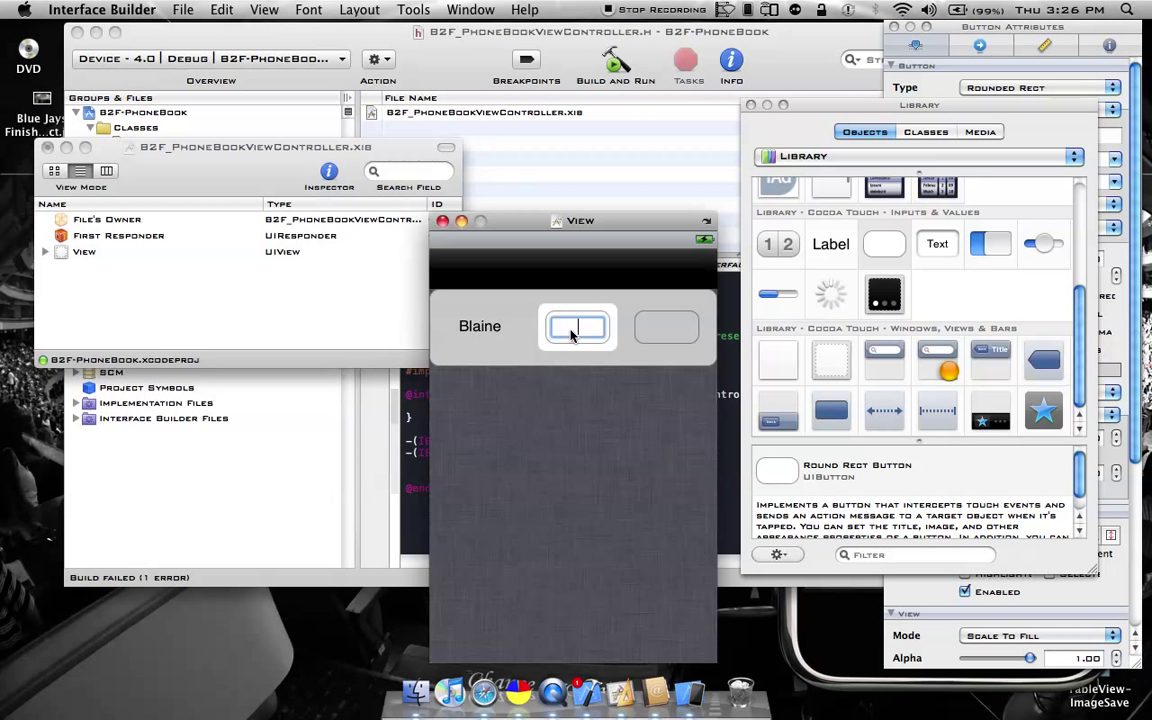
type("Call")
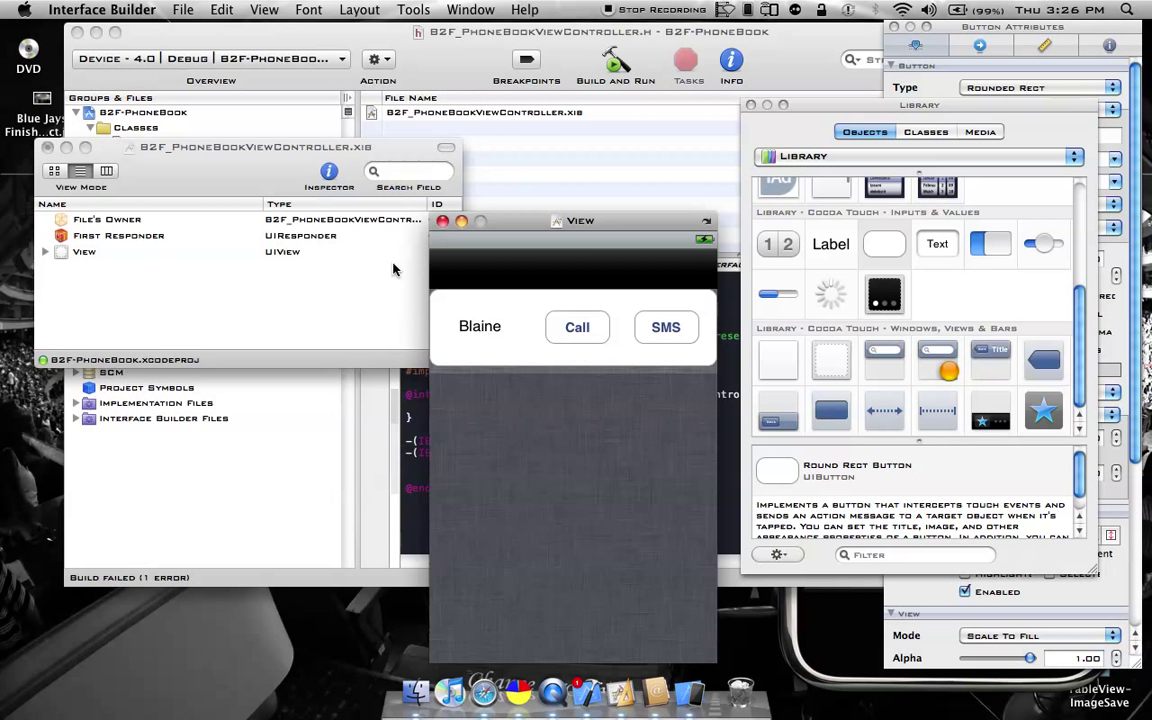
Step: Add a 'Back2Front Phone Book' title label on the top toolbar
left_click_drag(830, 243, 540, 268)
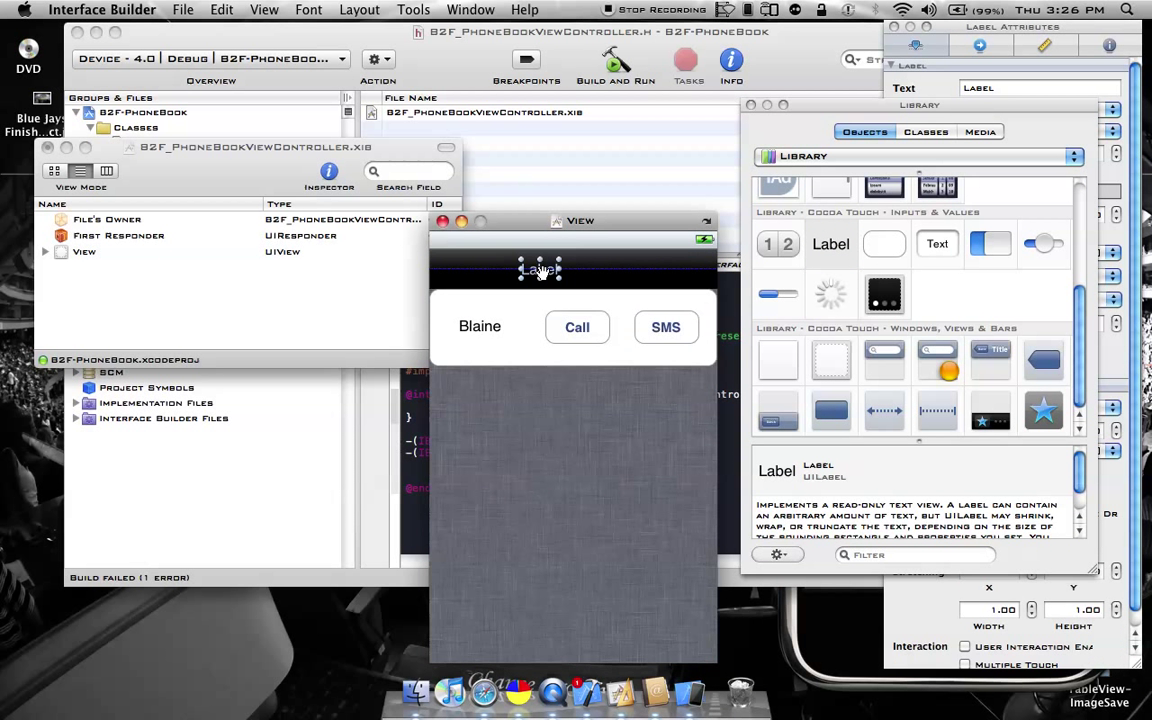
type("Back2")
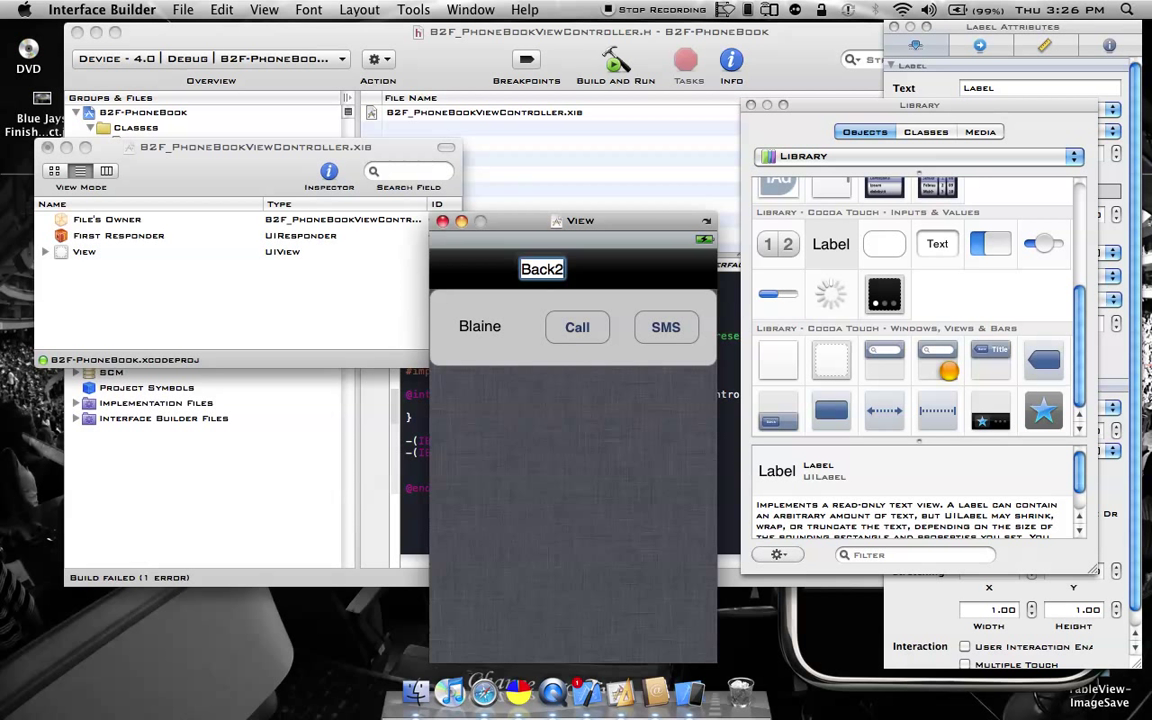
type("Front Phone Book")
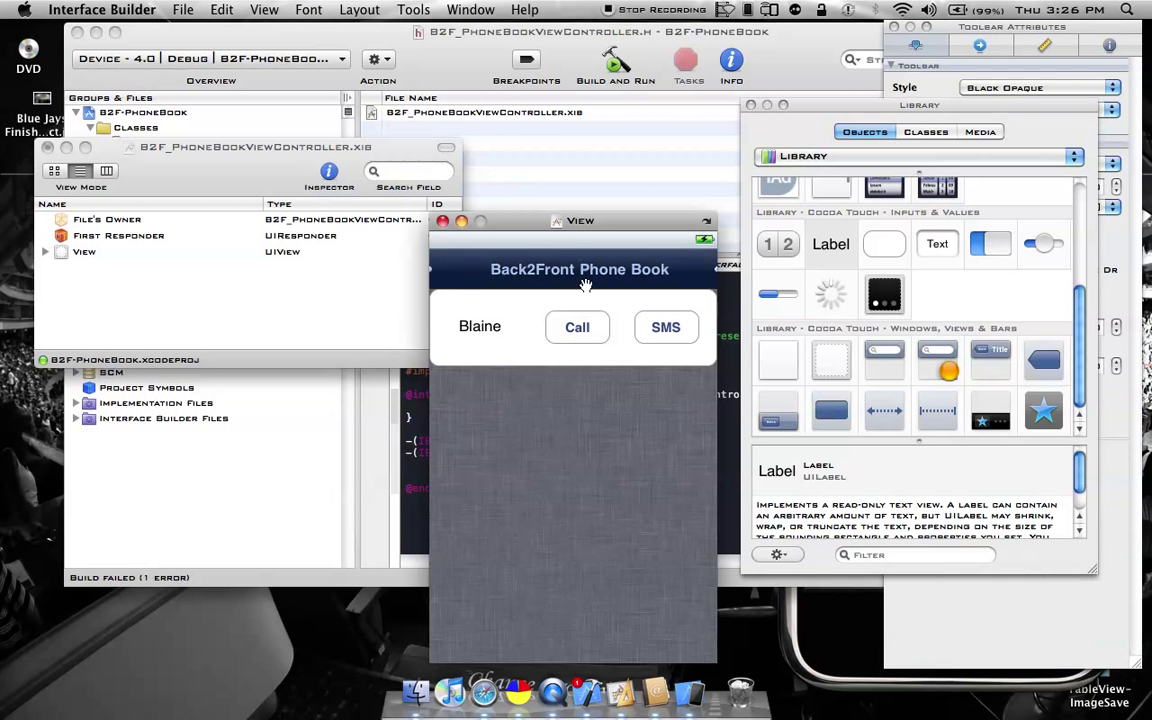
left_click(575, 269)
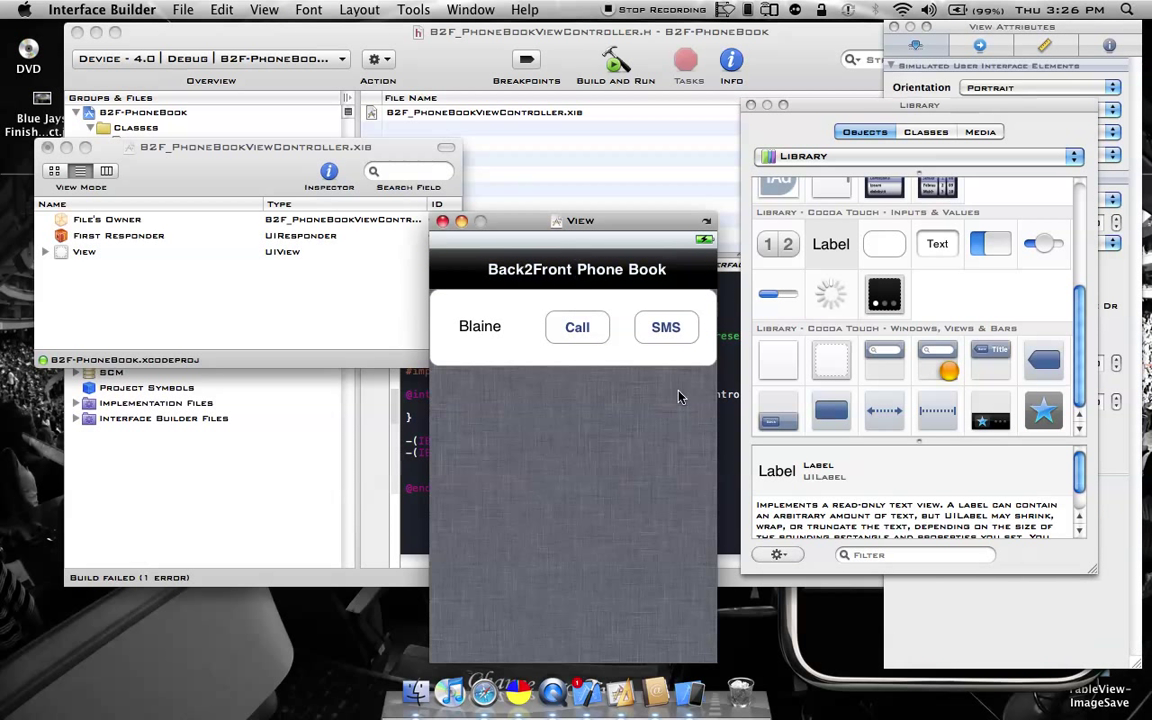
left_click(484, 330)
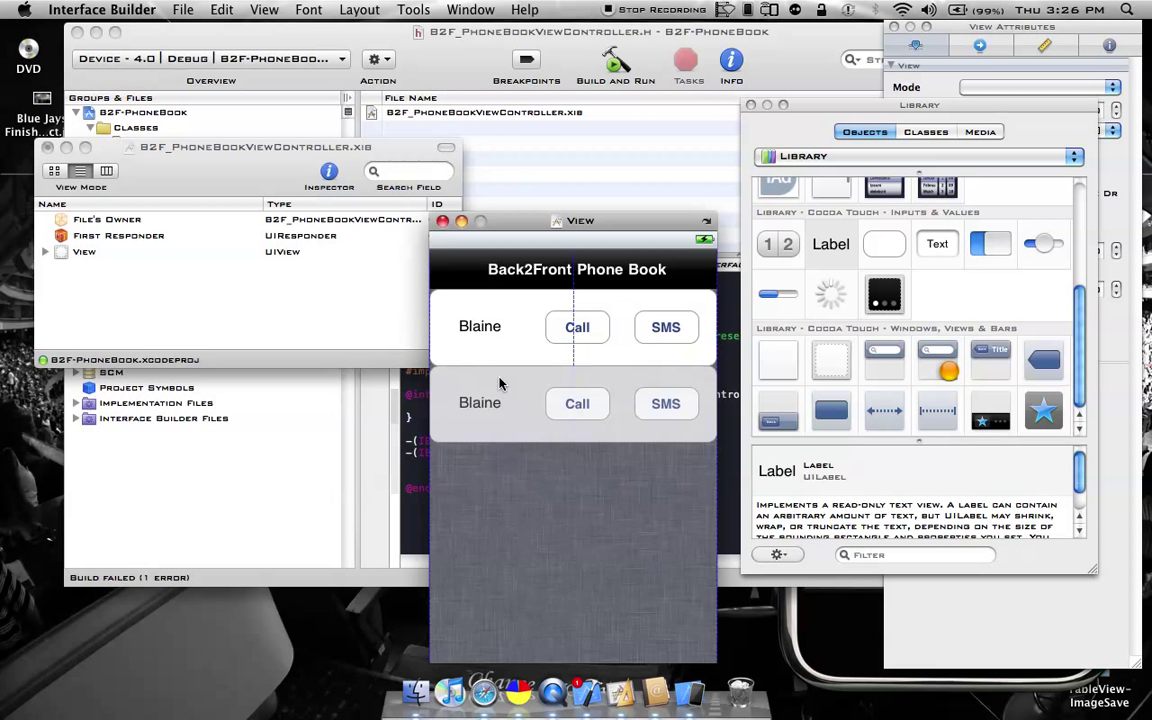
Step: Duplicate Blaine's row into rows renamed Jamie and Micky, then add a fourth copy
left_click(479, 404)
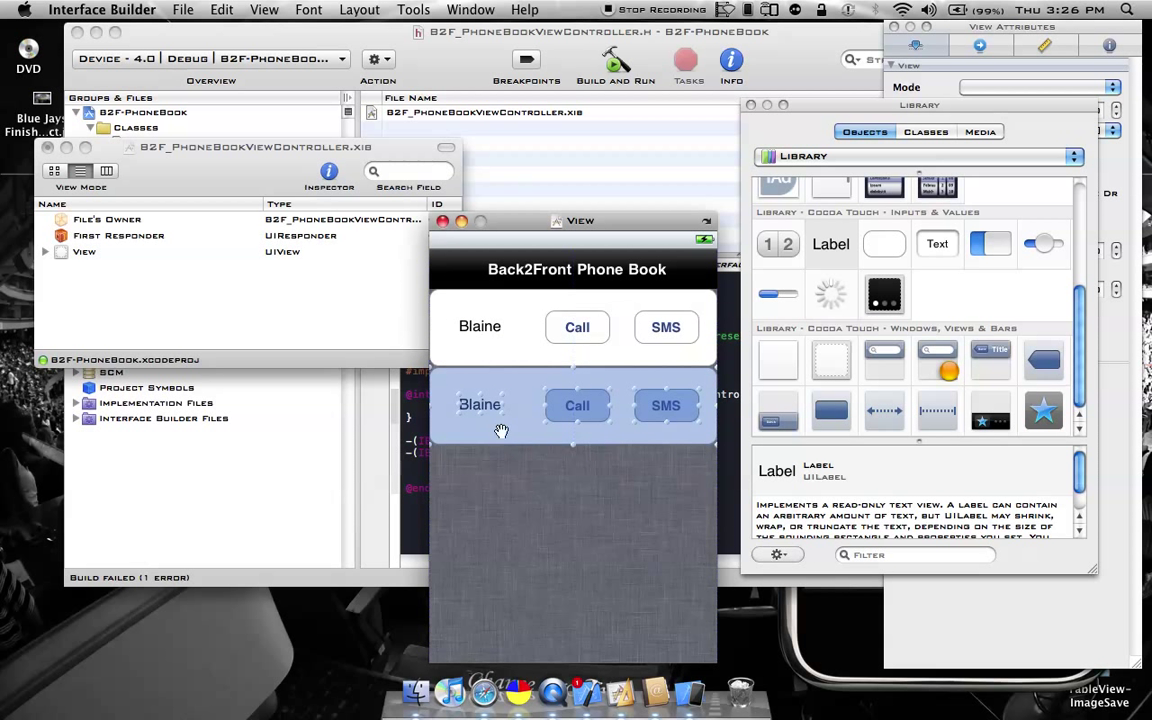
left_click(480, 404)
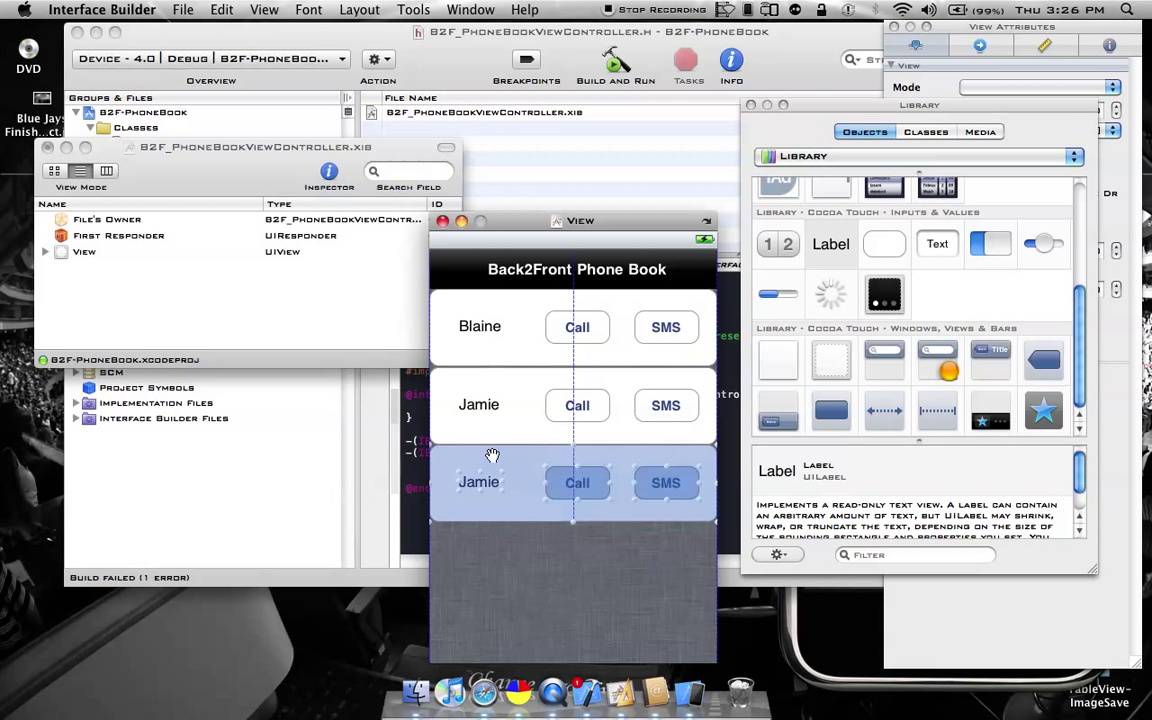
left_click(478, 482)
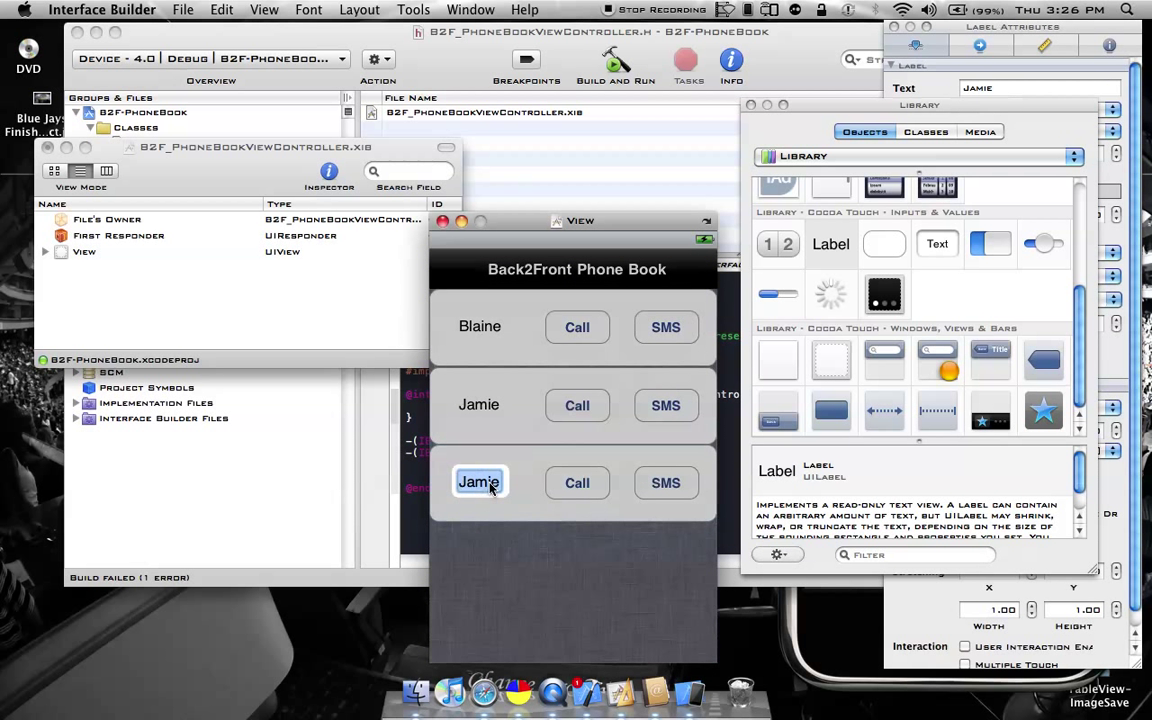
type("Micky")
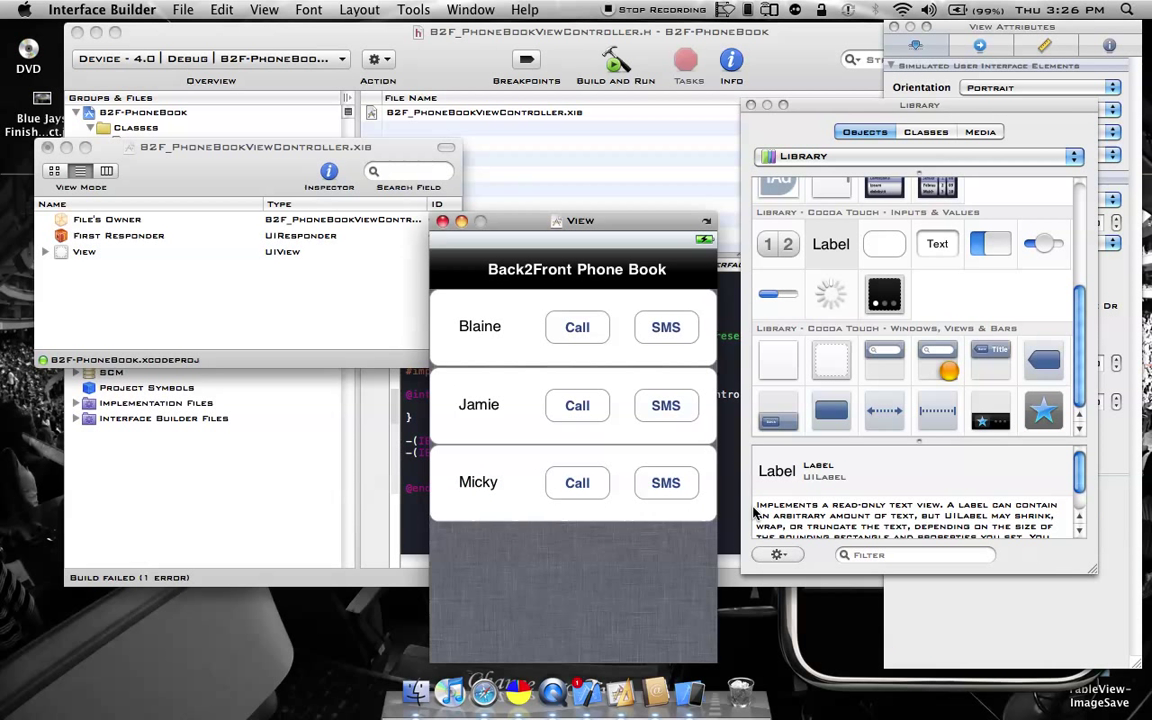
left_click(487, 487)
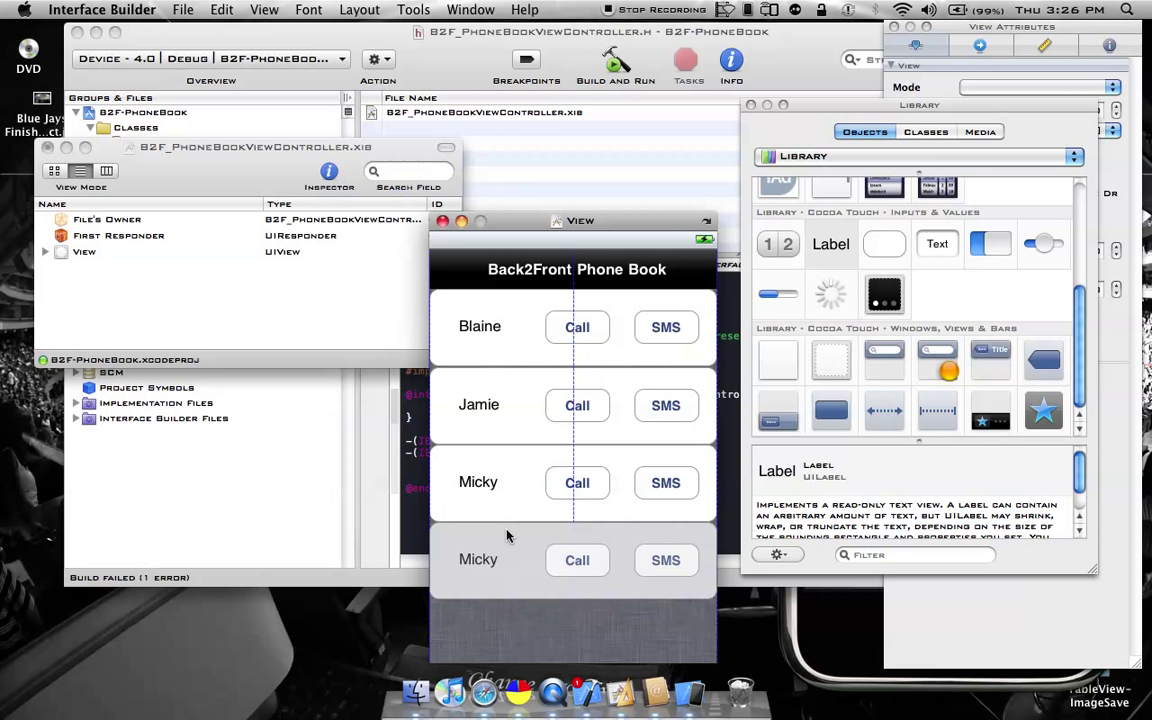
left_click(505, 560)
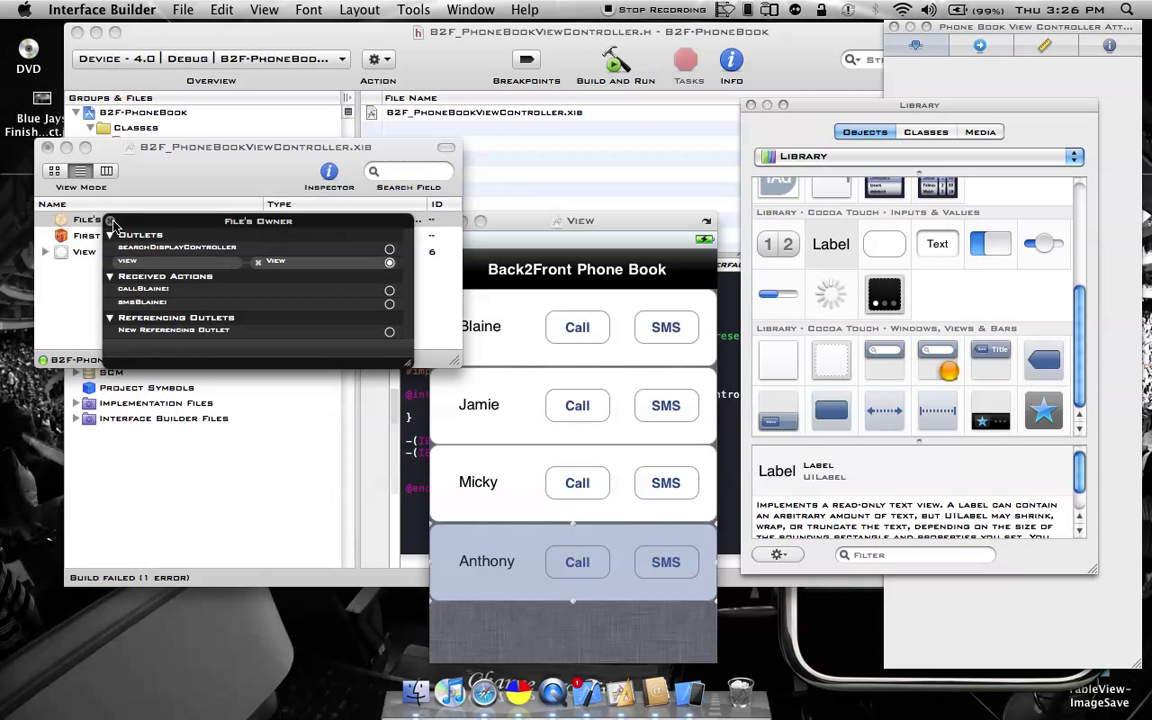
Step: Connect File's Owner callBlaine: to Blaine's Call button on Touch Up Inside
left_click(107, 219)
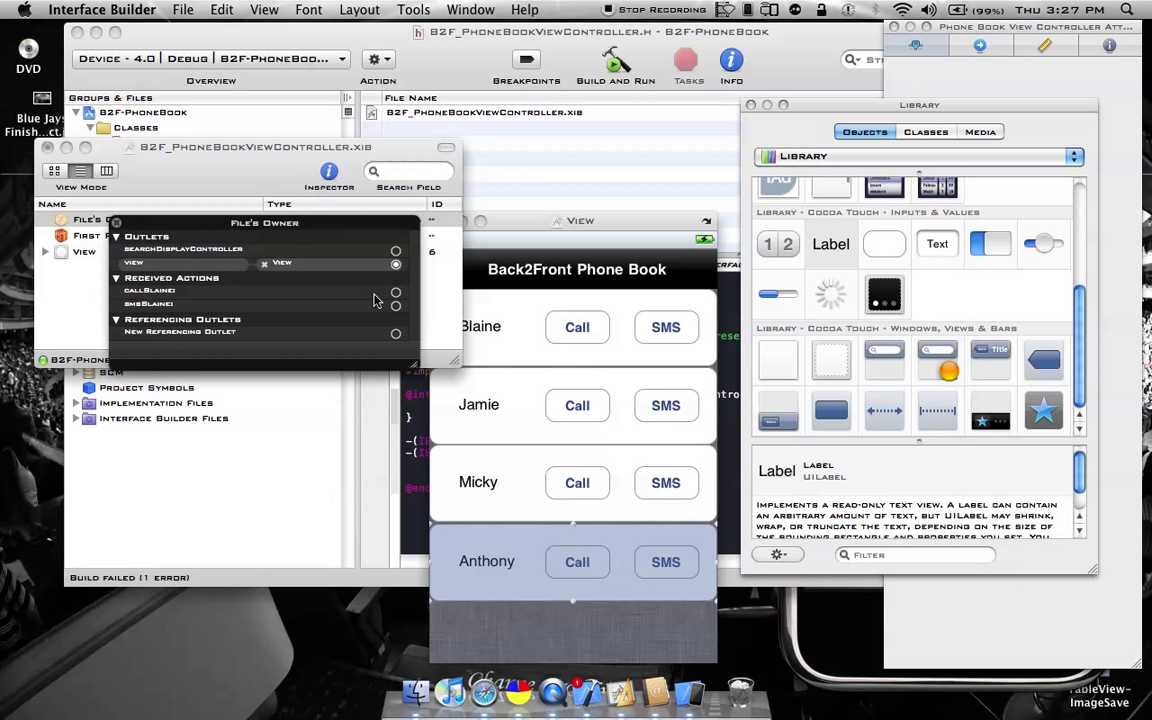
left_click_drag(396, 305, 577, 327)
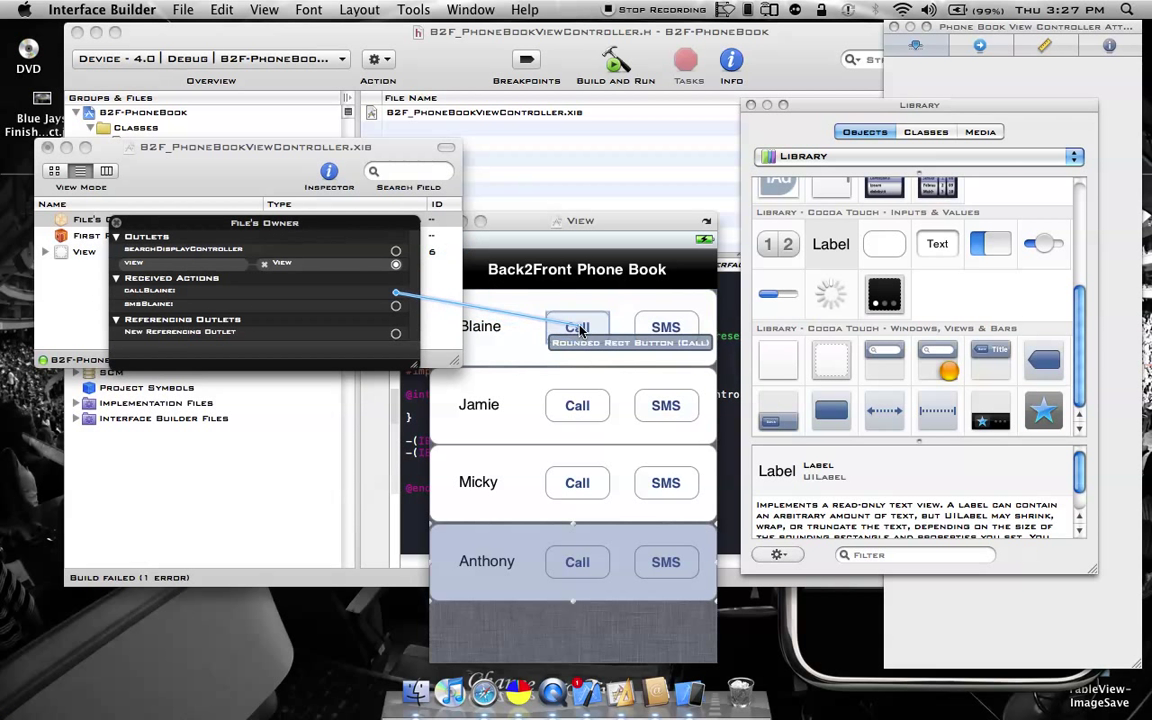
left_click(577, 327)
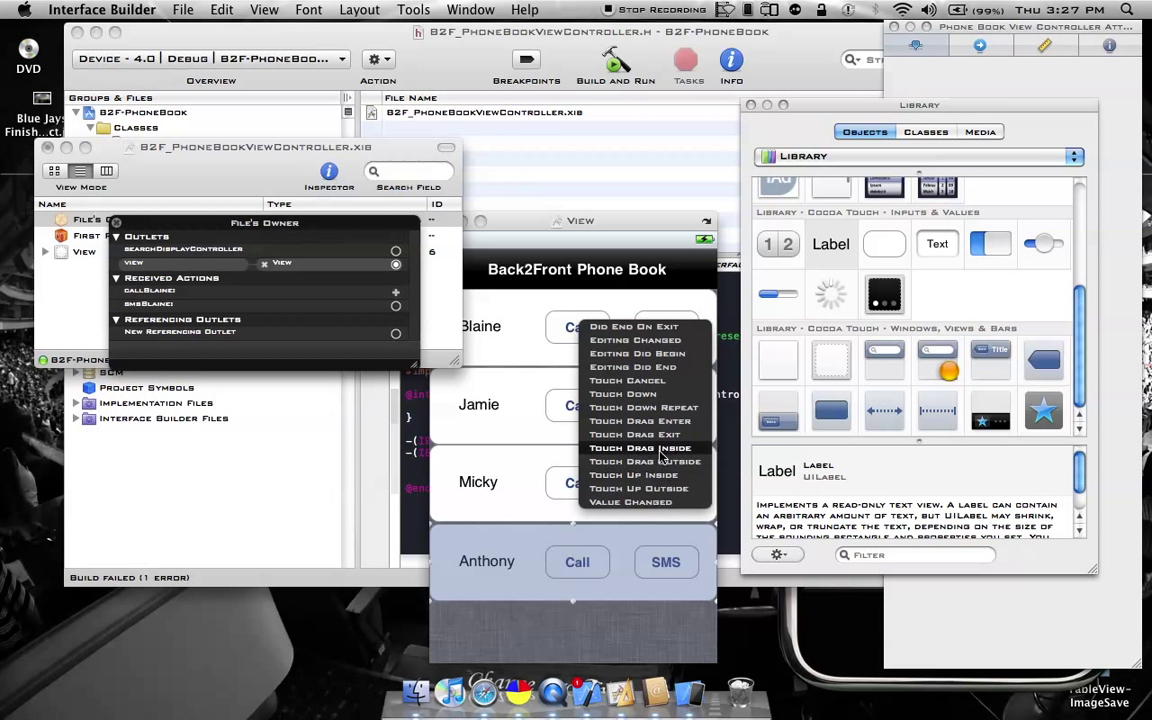
left_click(632, 447)
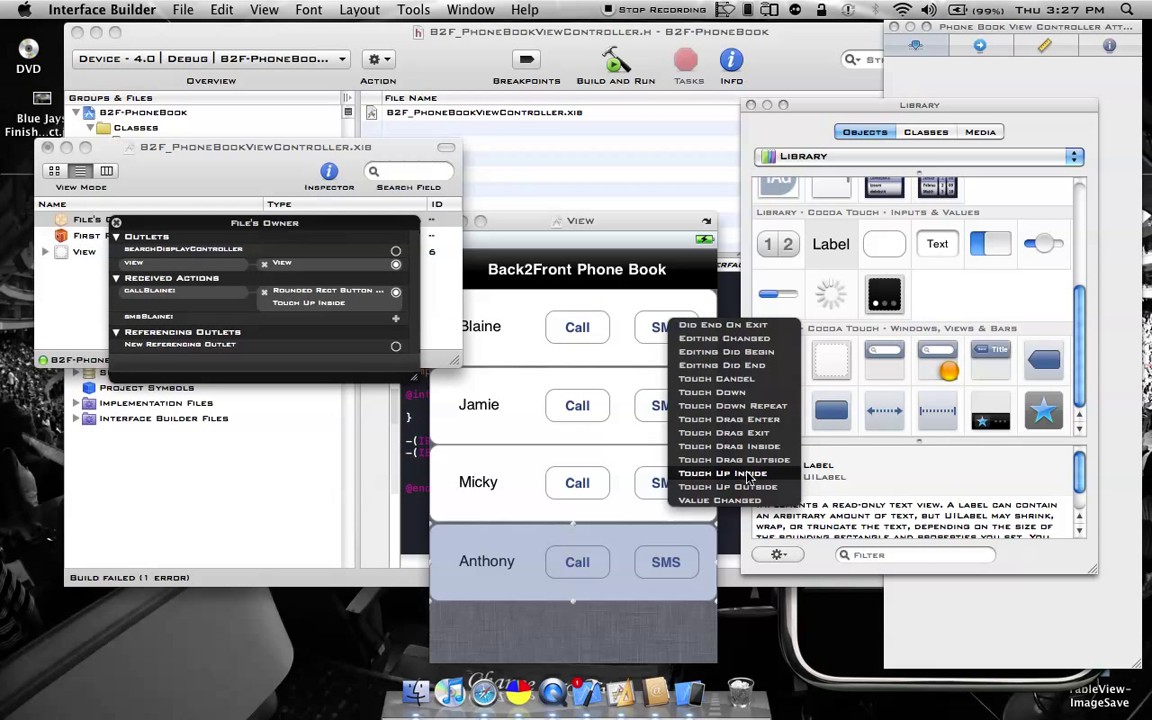
mouse_move(733, 459)
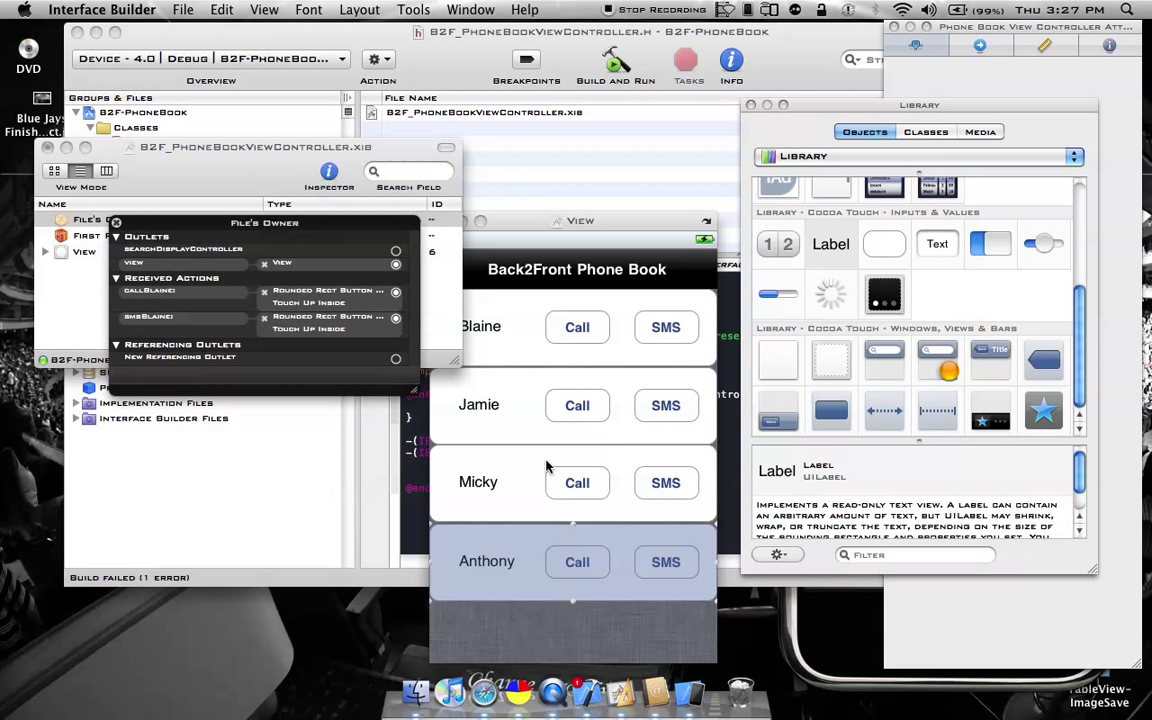
mouse_move(518, 418)
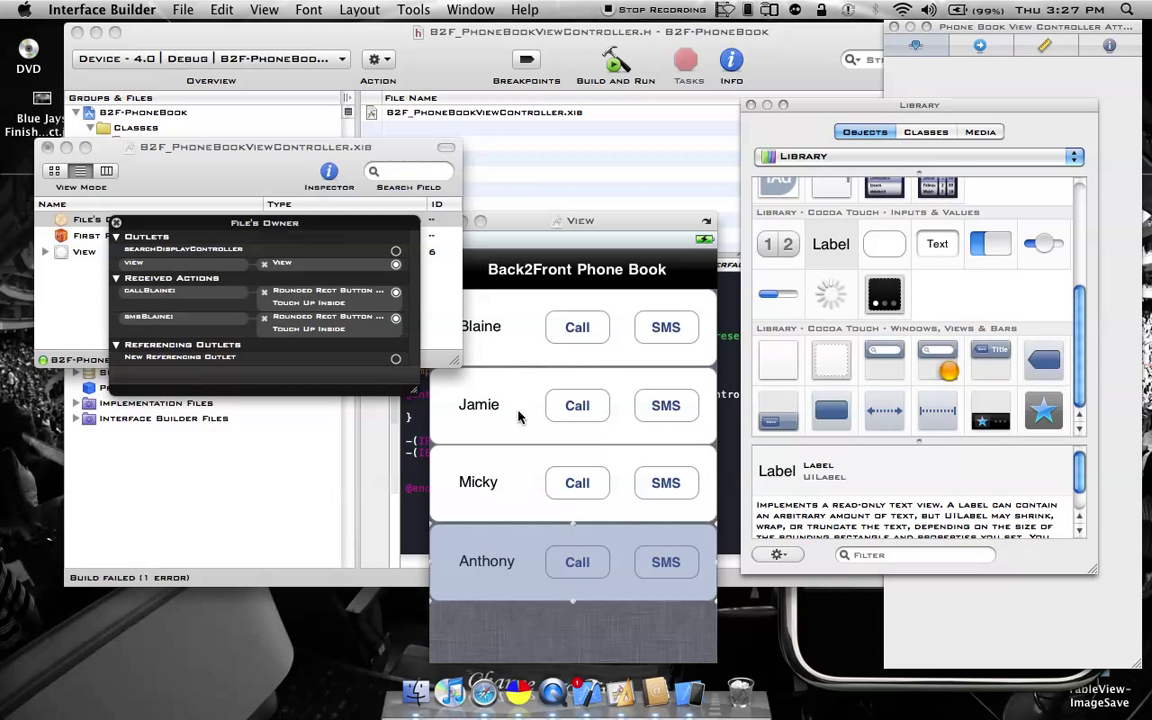
mouse_move(445, 275)
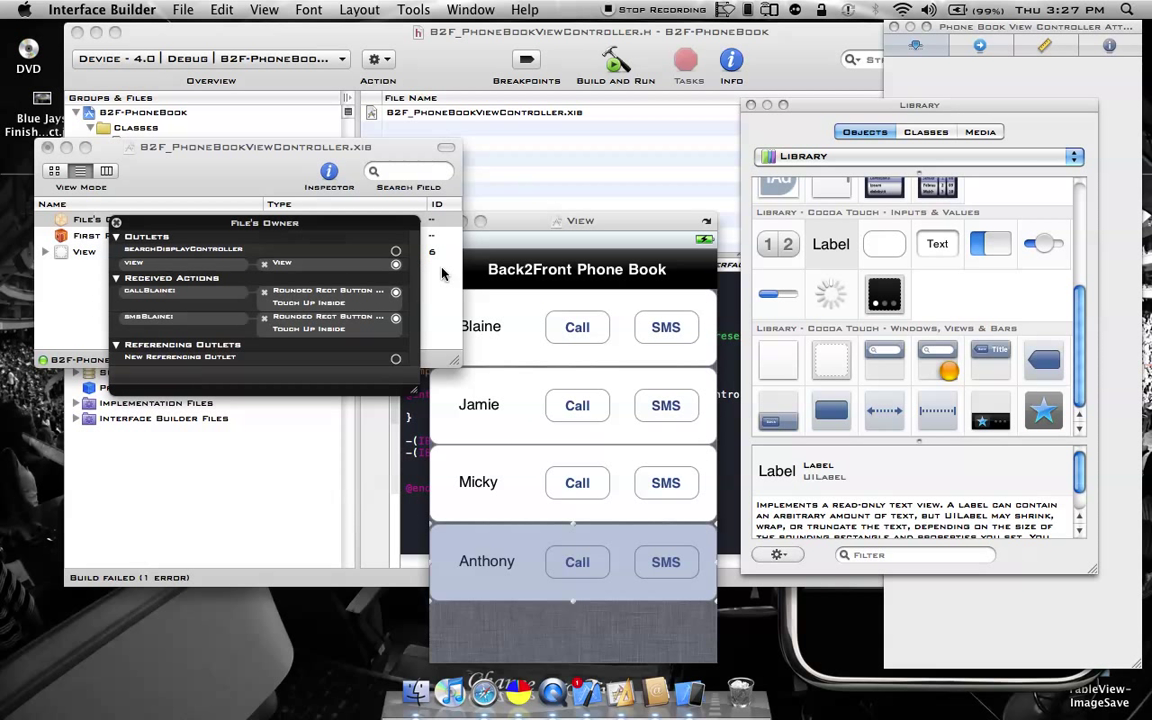
mouse_move(115, 160)
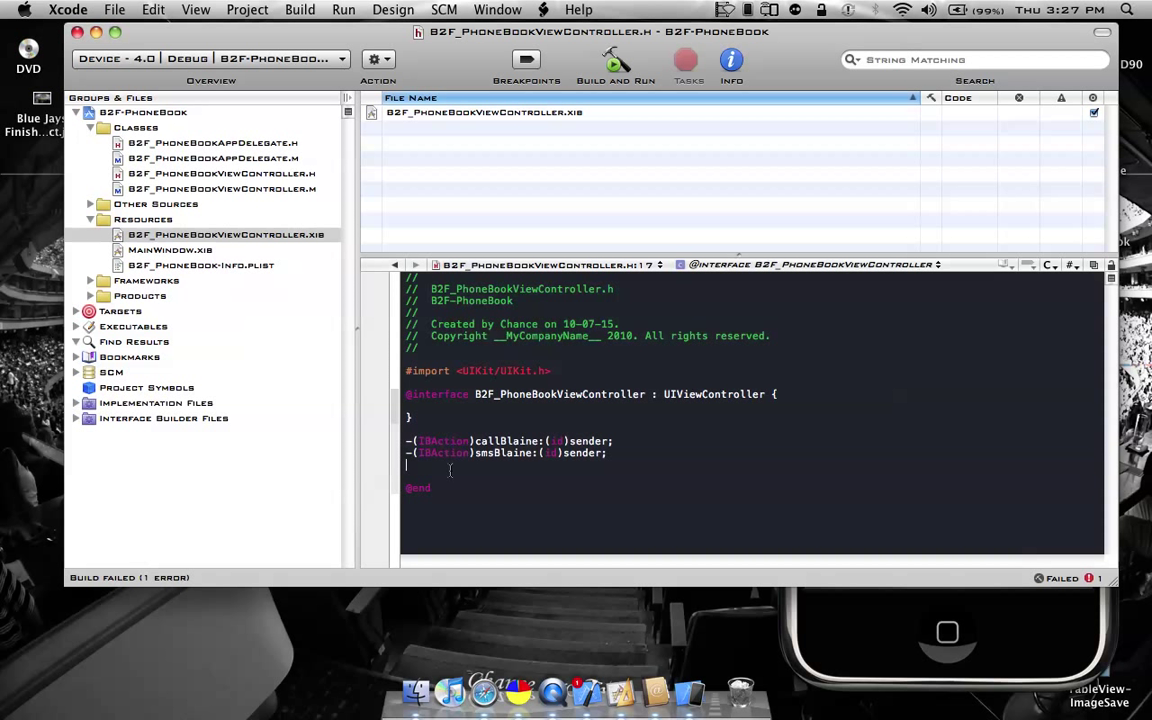
Step: Copy both IBAction declarations from the header and switch to the .m file
left_click(221, 189)
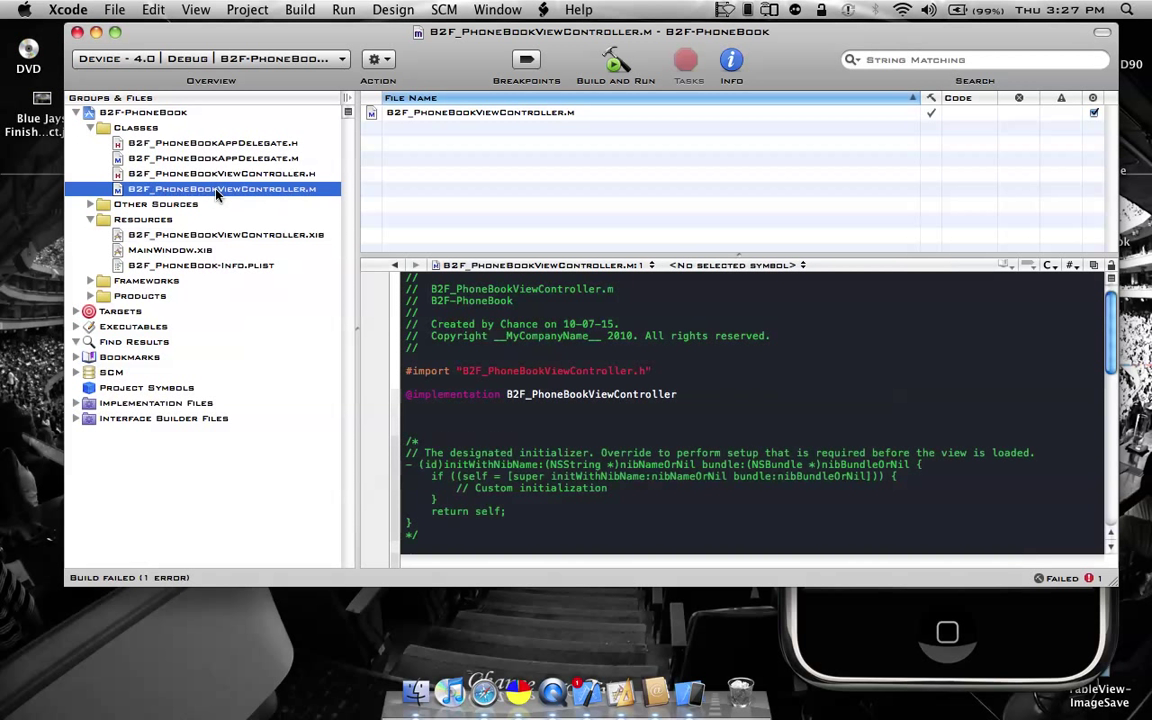
left_click(220, 173)
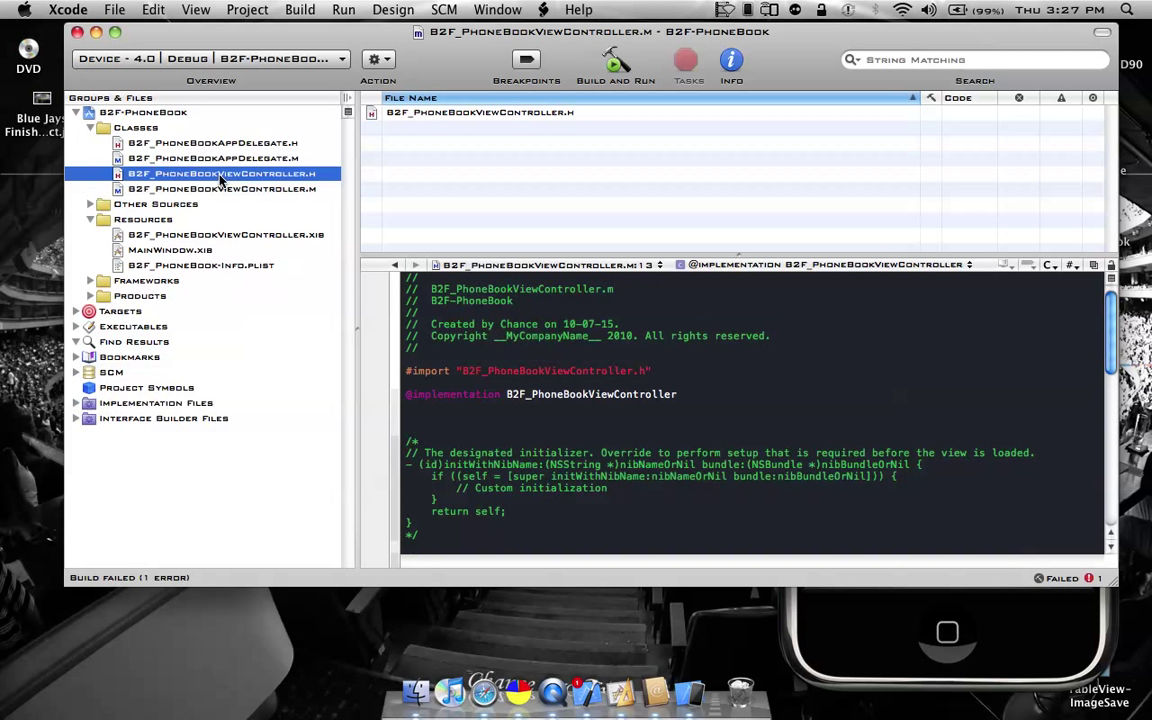
left_click(221, 173)
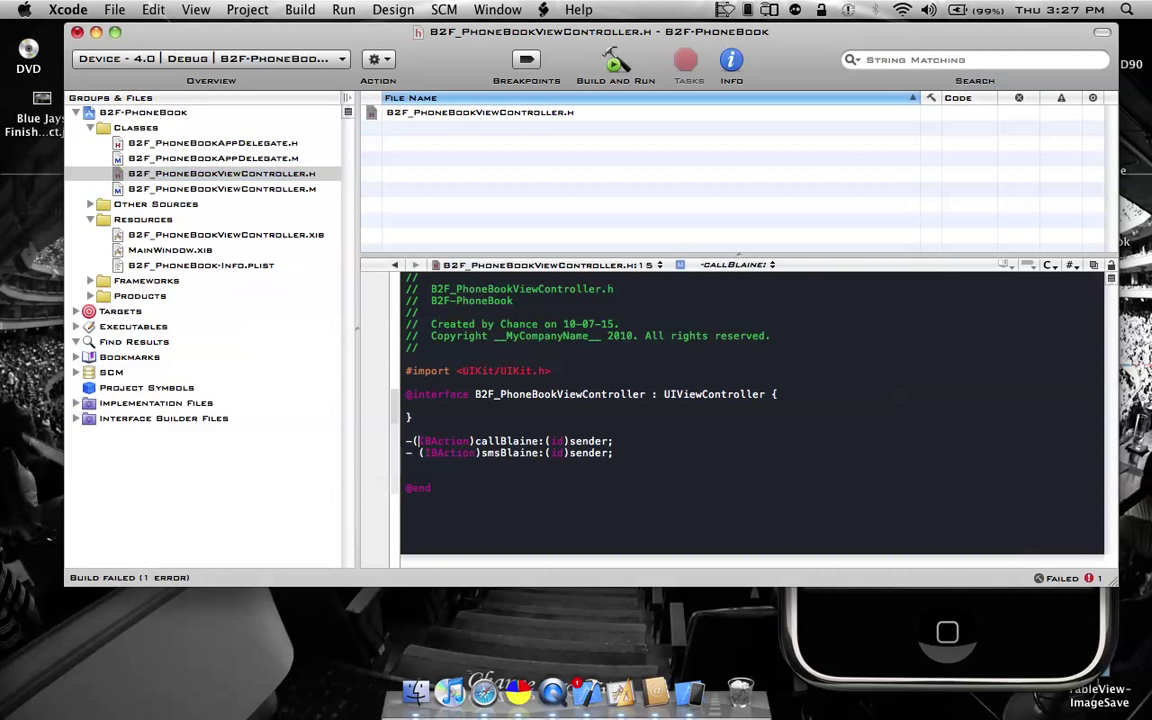
left_click_drag(418, 441, 613, 453)
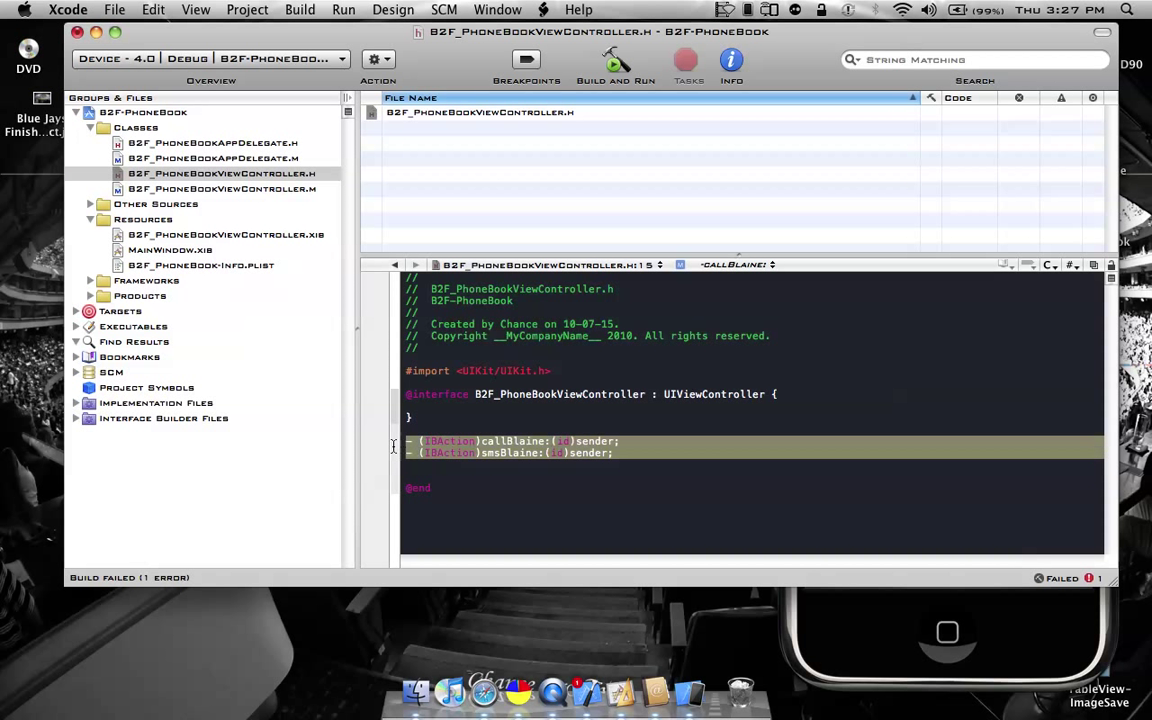
left_click(222, 189)
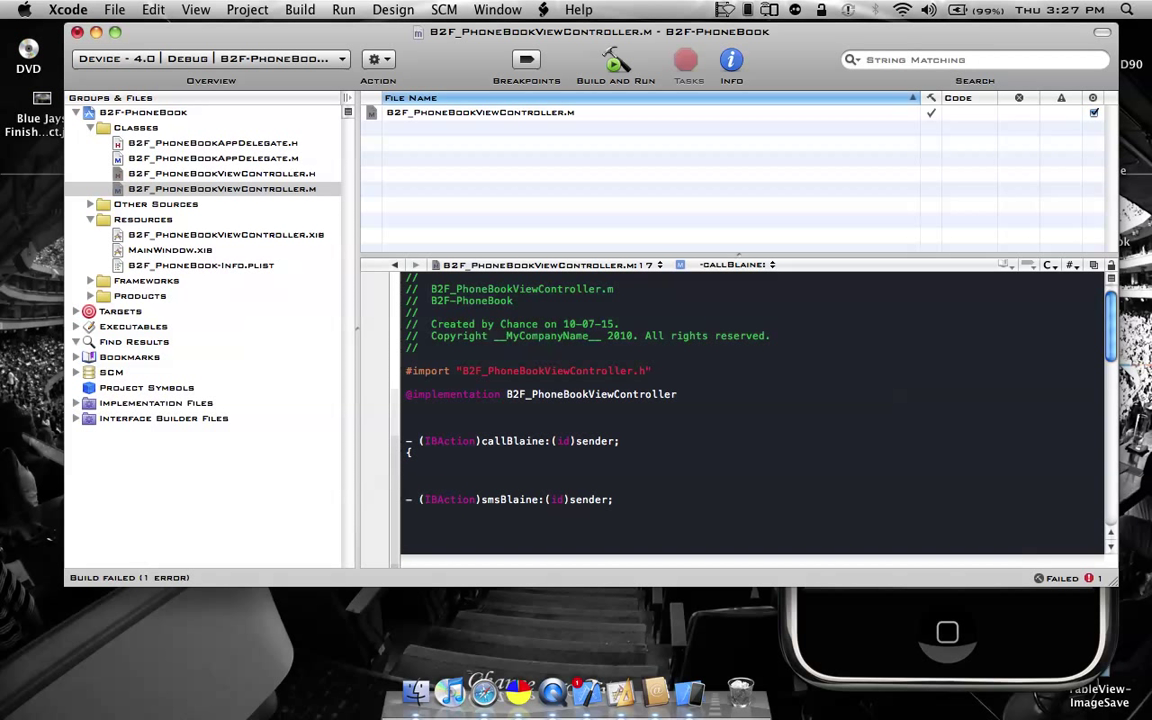
type("}")
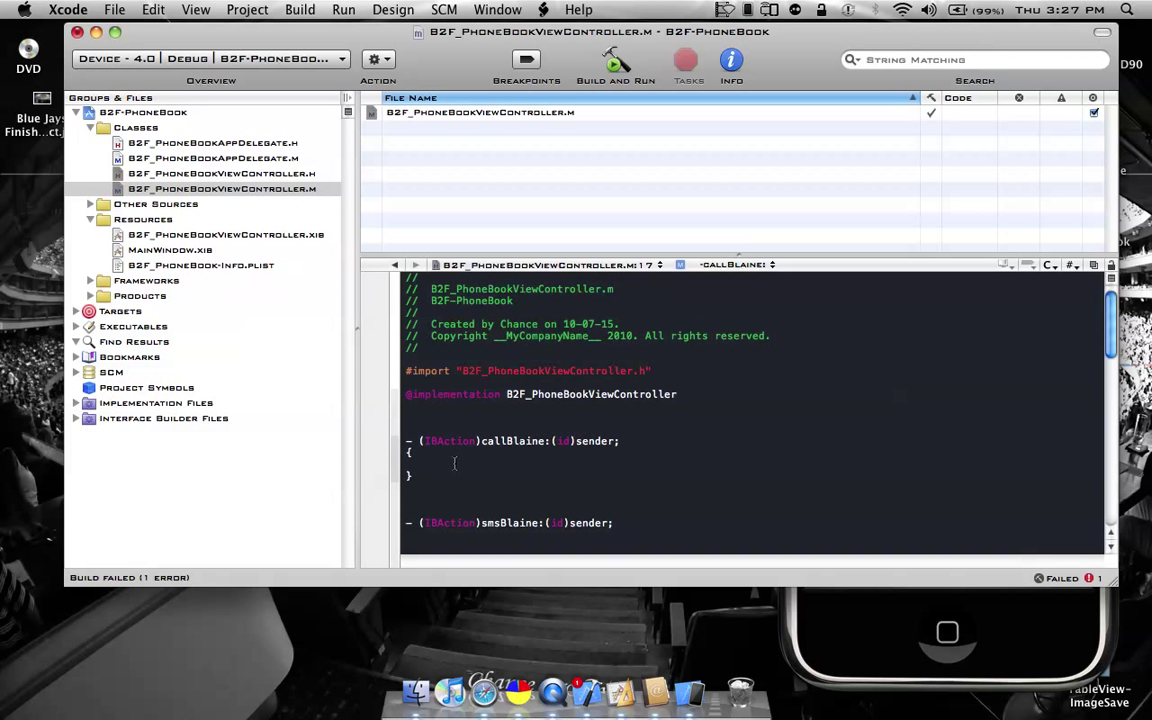
type("[[UI")
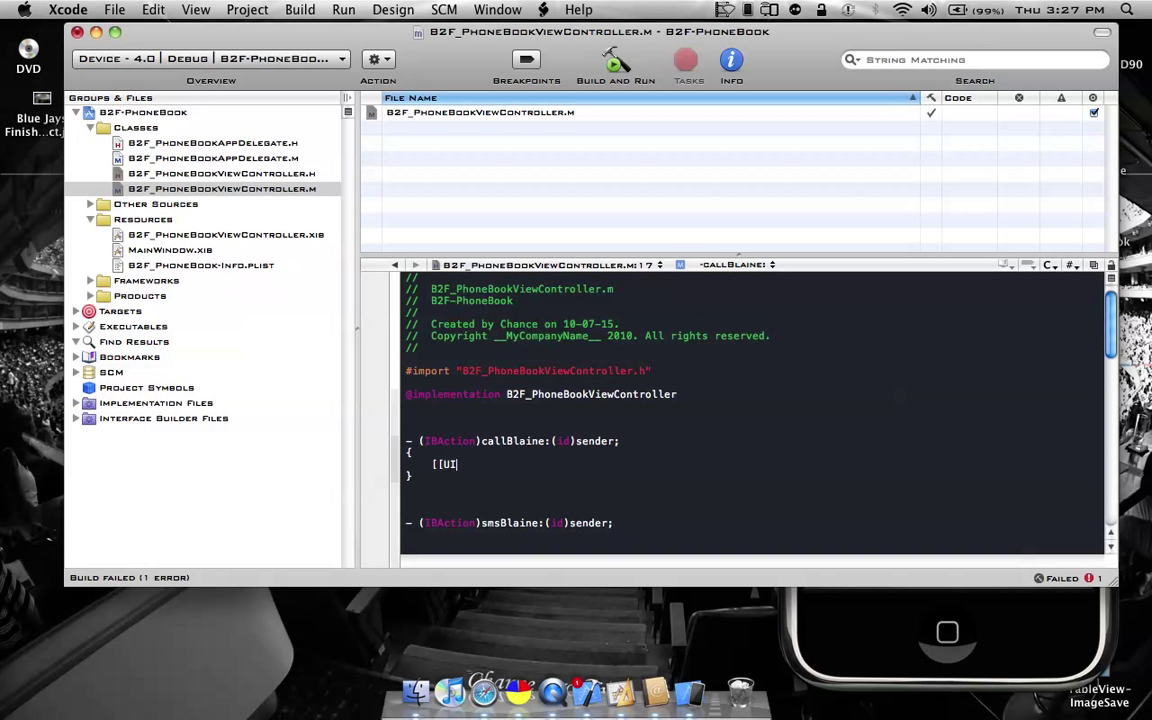
type("Application")
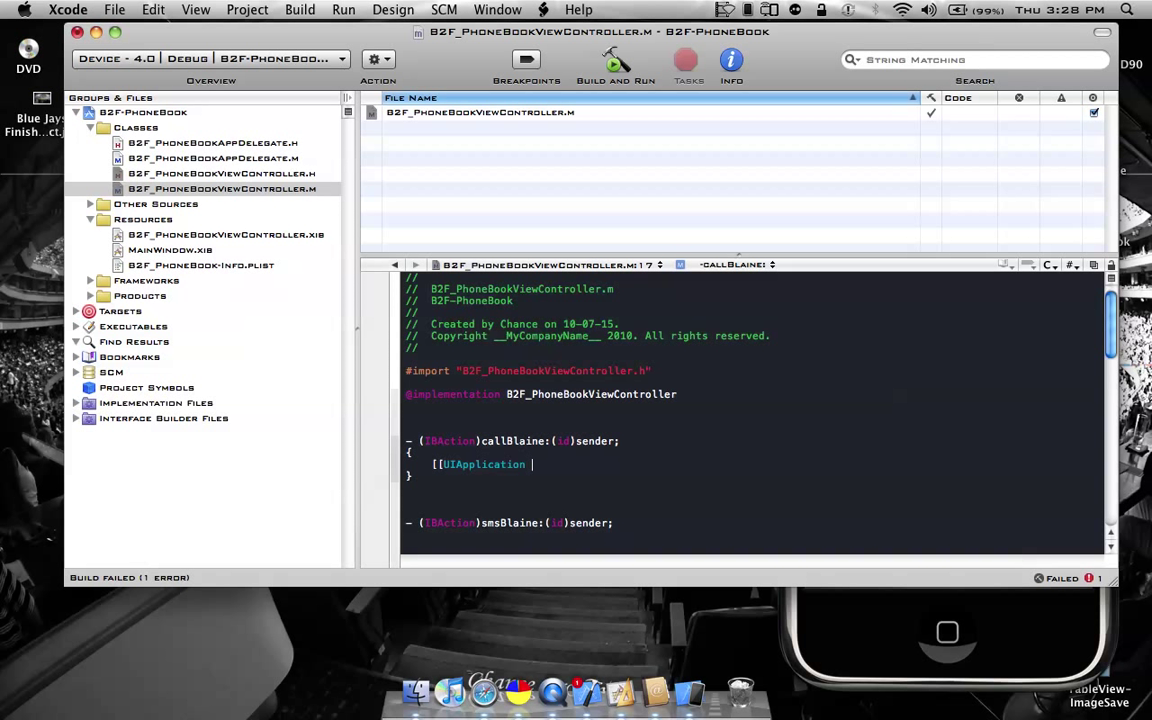
type("sharedApple")
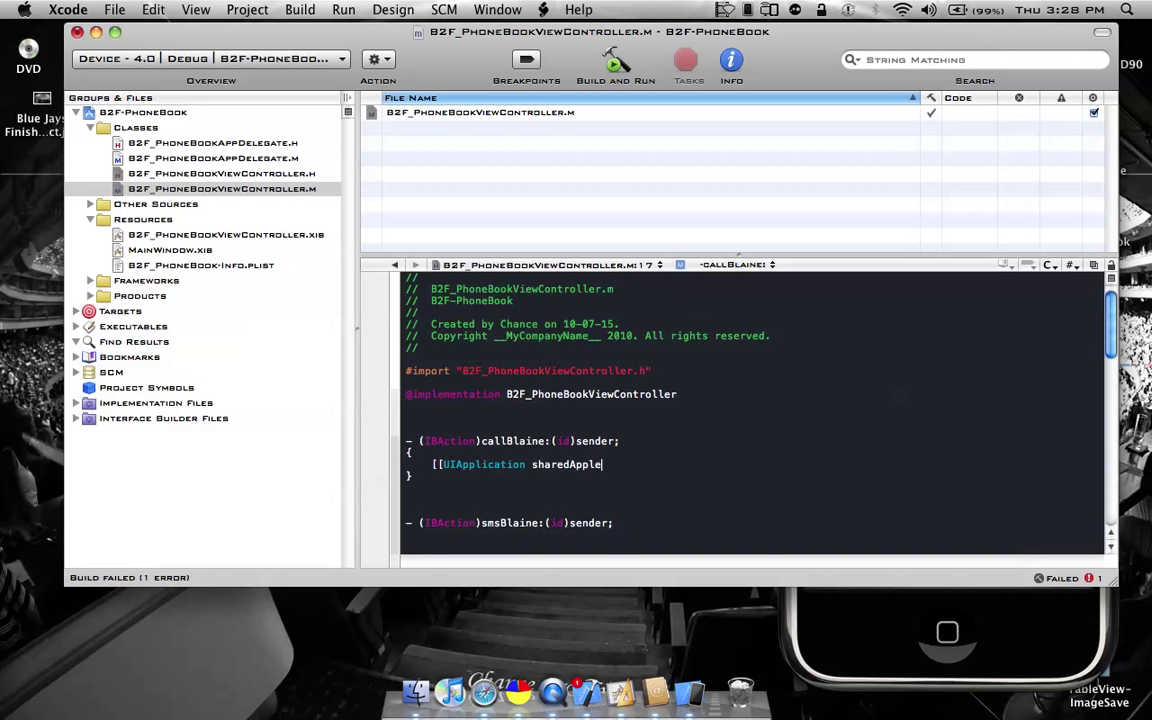
type("cation")
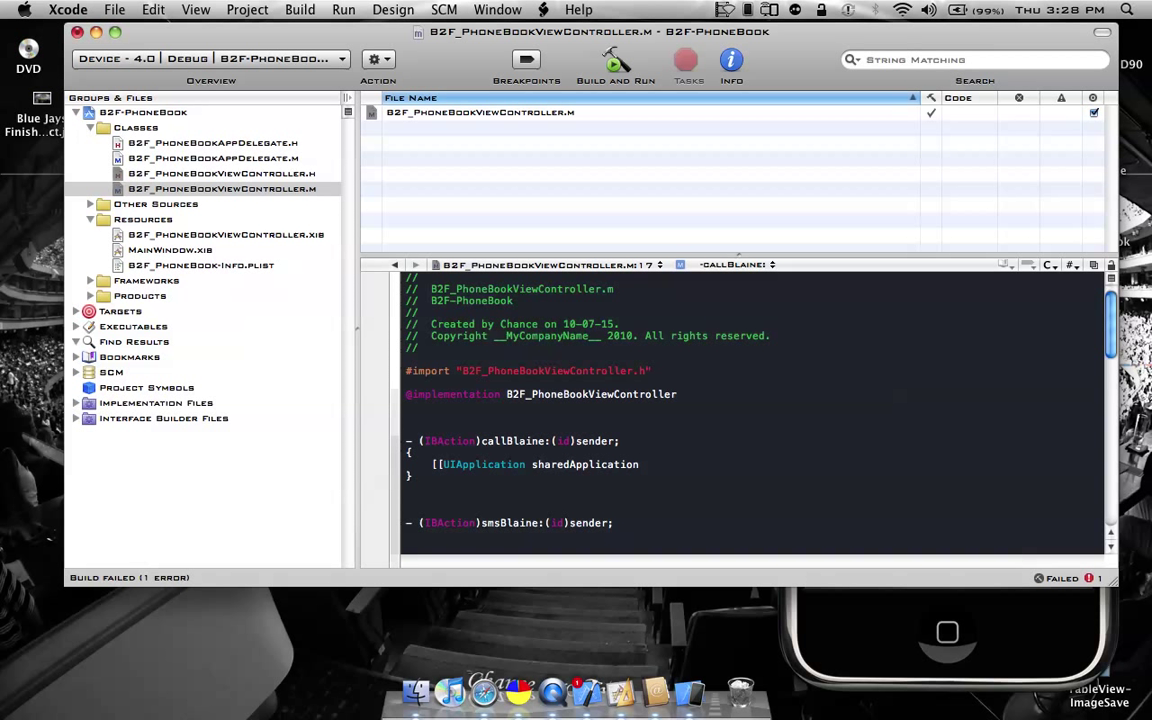
type("openURL:")
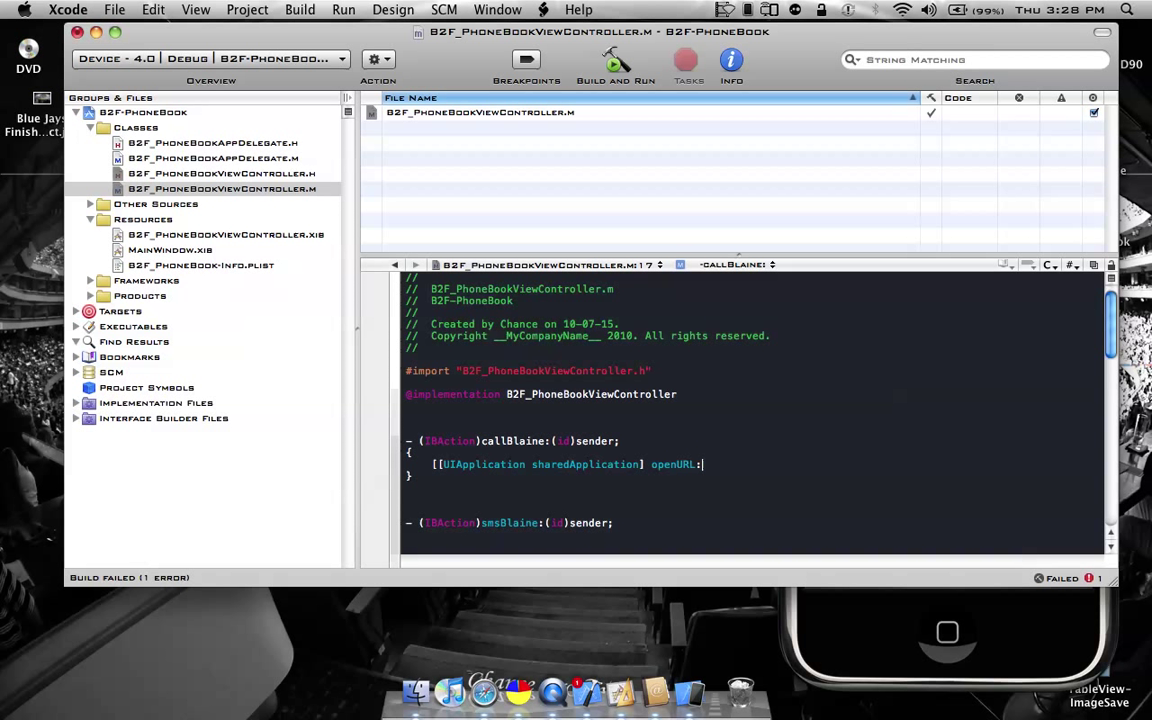
type("[N")
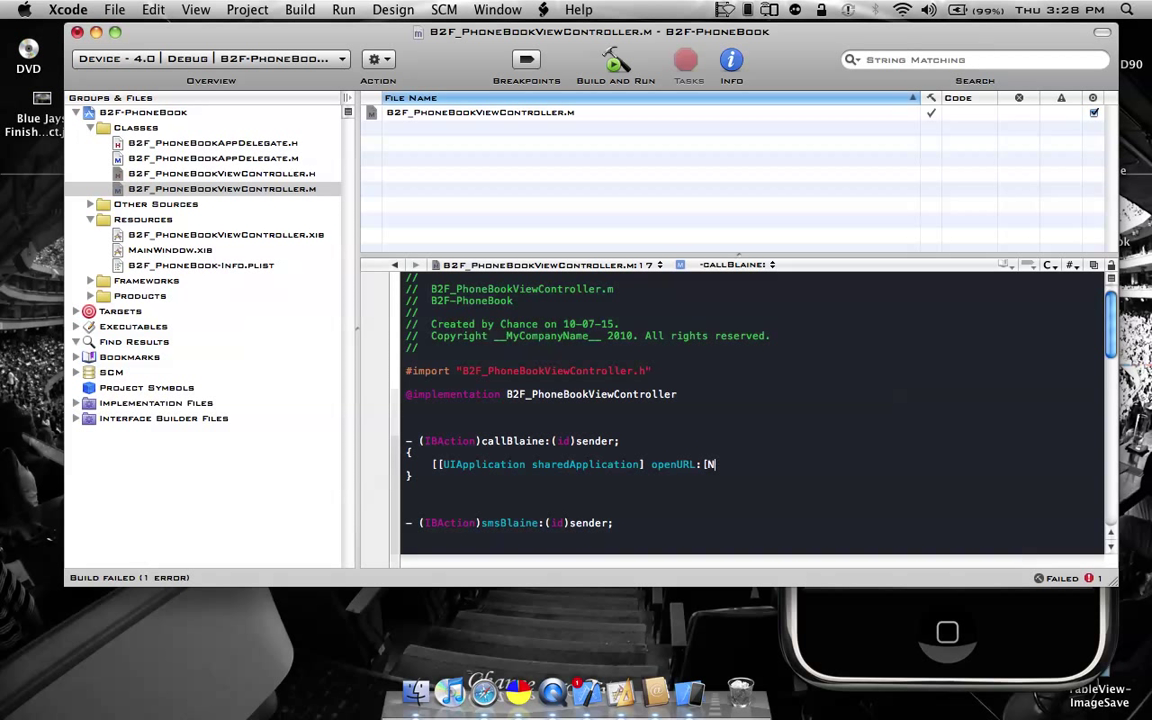
type("SURL URLWith")
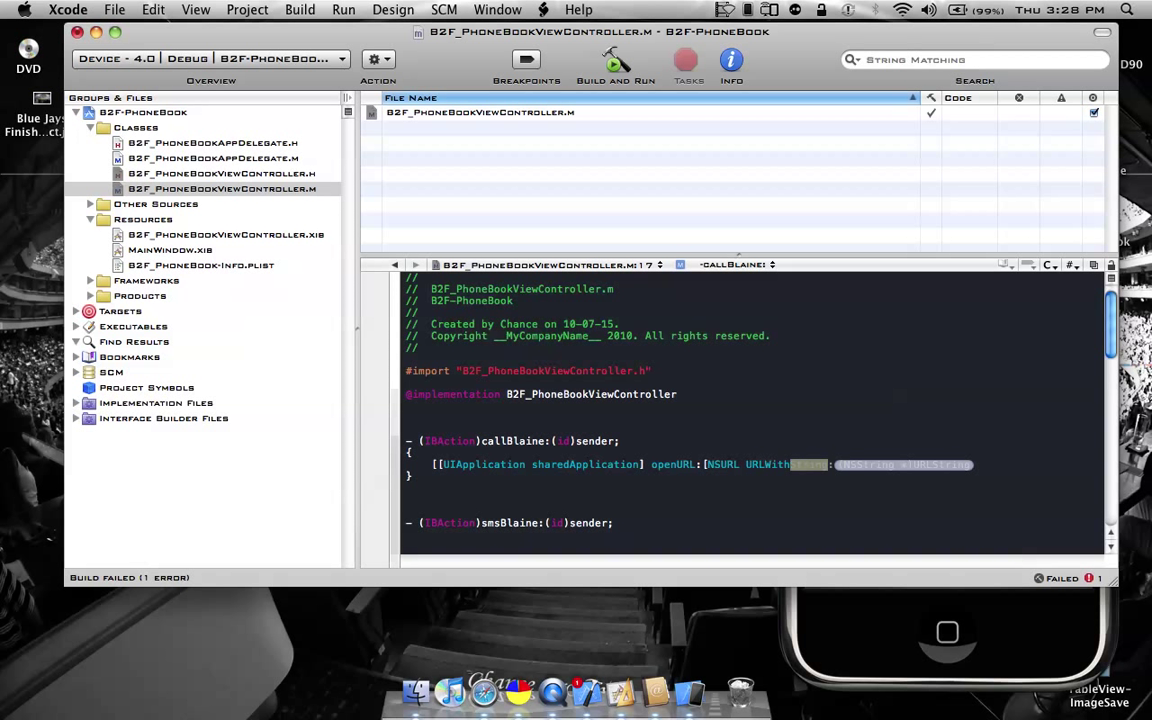
type("@")
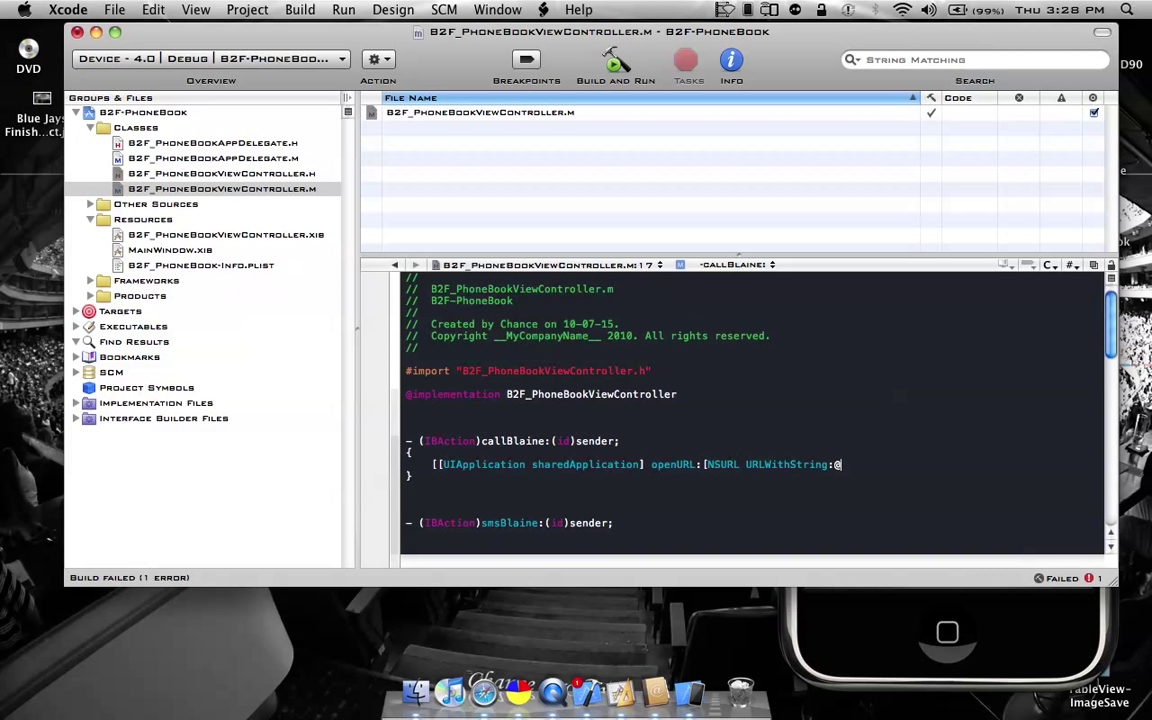
type("tel:")
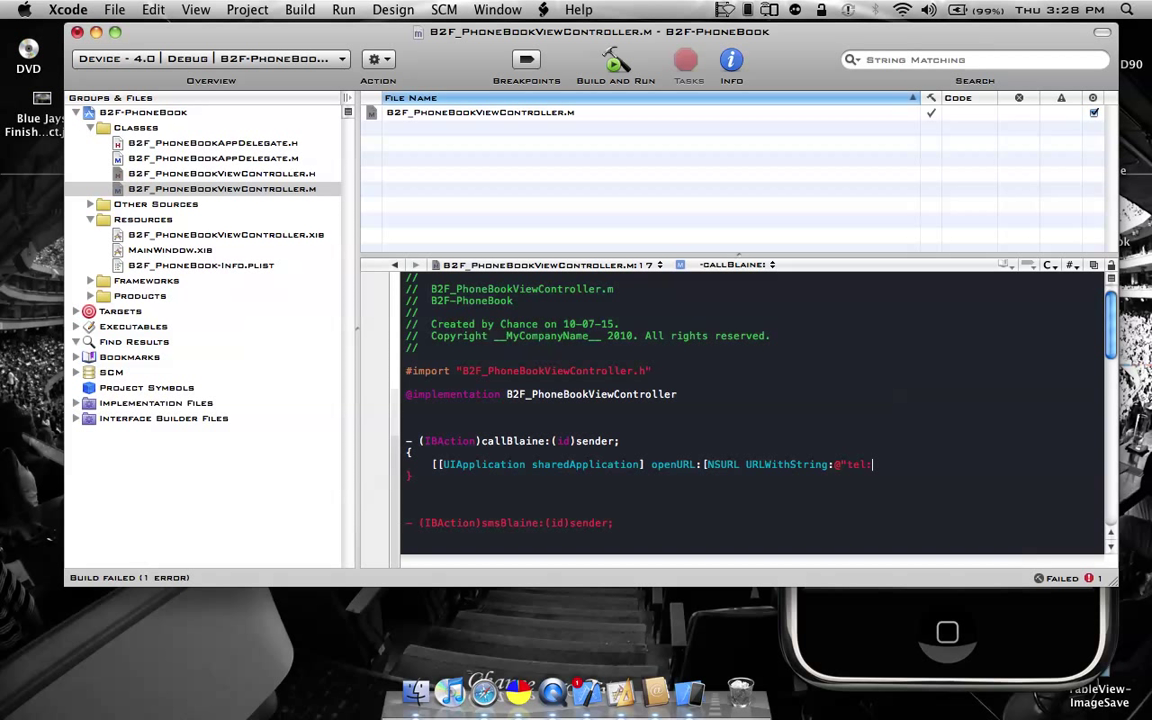
type("//")
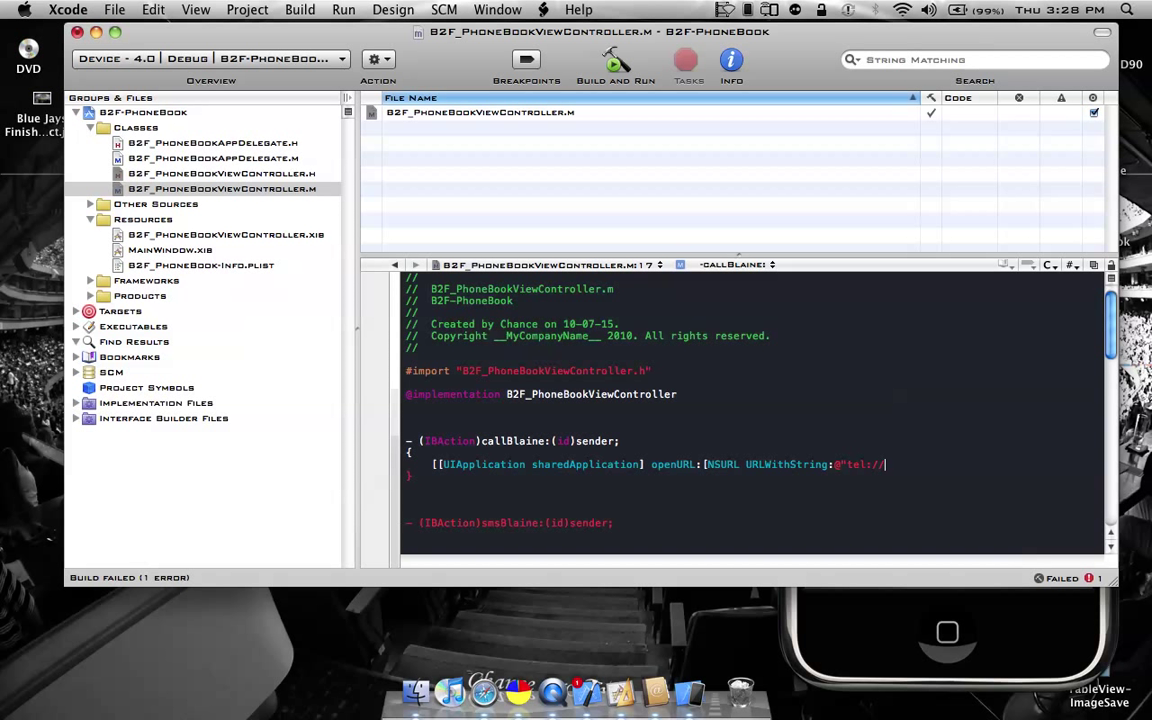
type("905-555-0420\"]];")
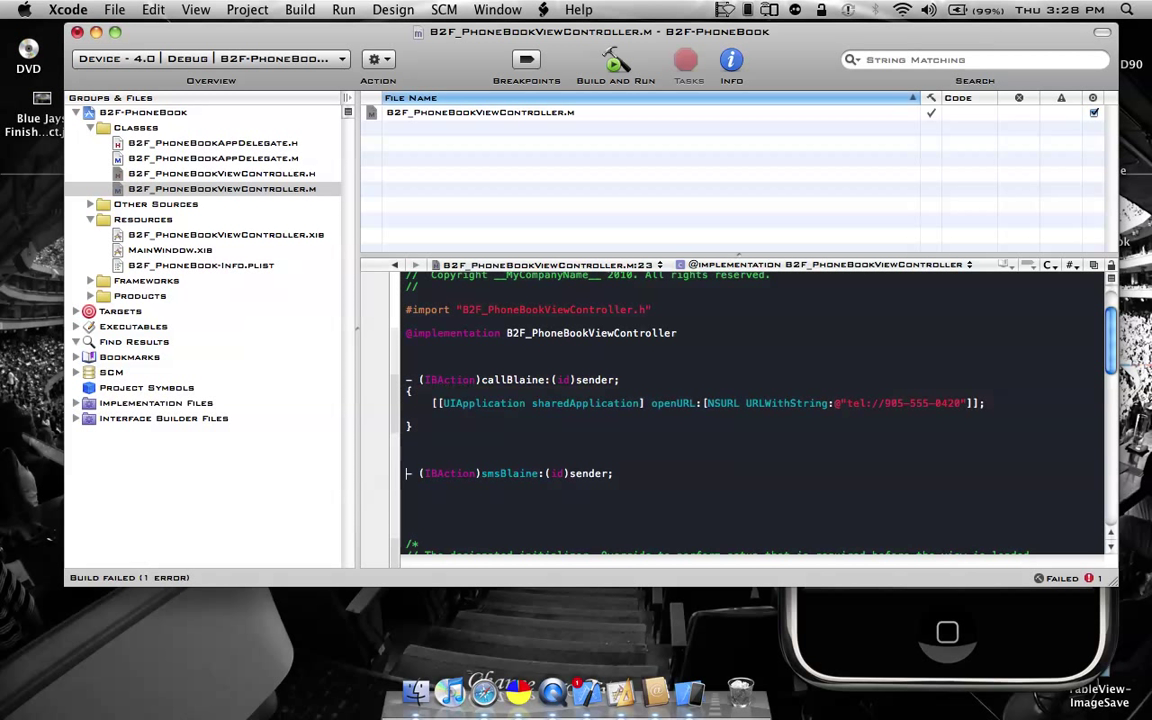
type("[[UIApplication sharedApplication] openURL:[NSURL URLWithString:@\"tel://905-555-0420\"]];")
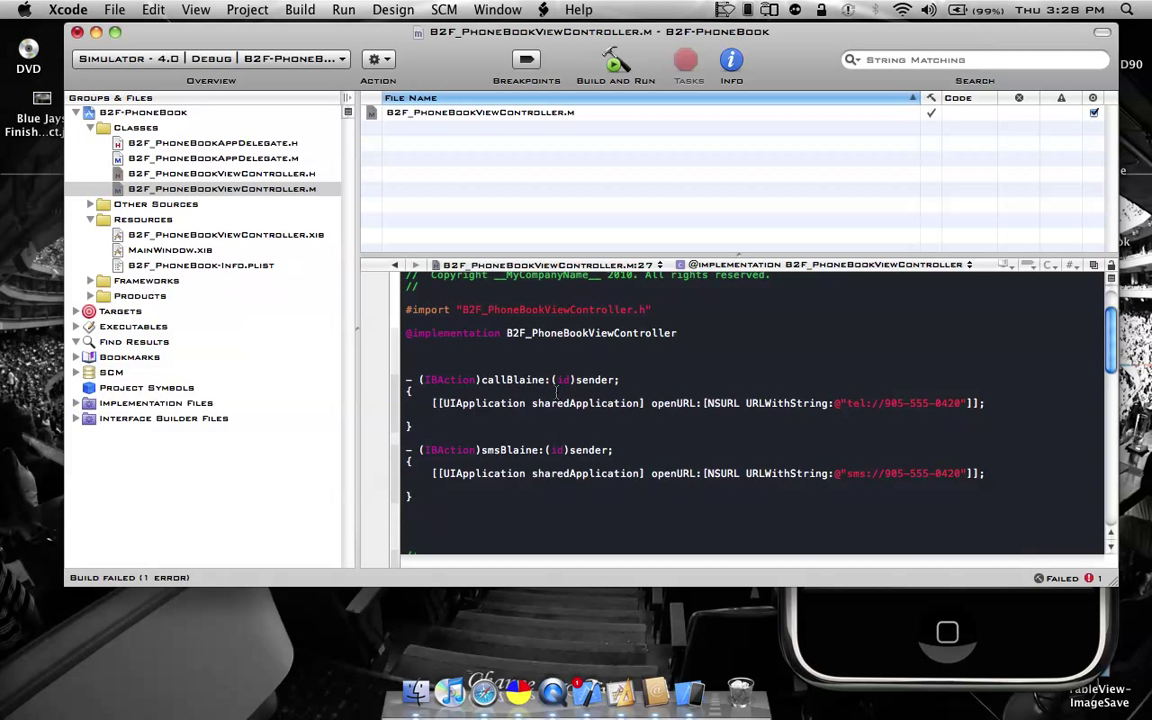
left_click(614, 60)
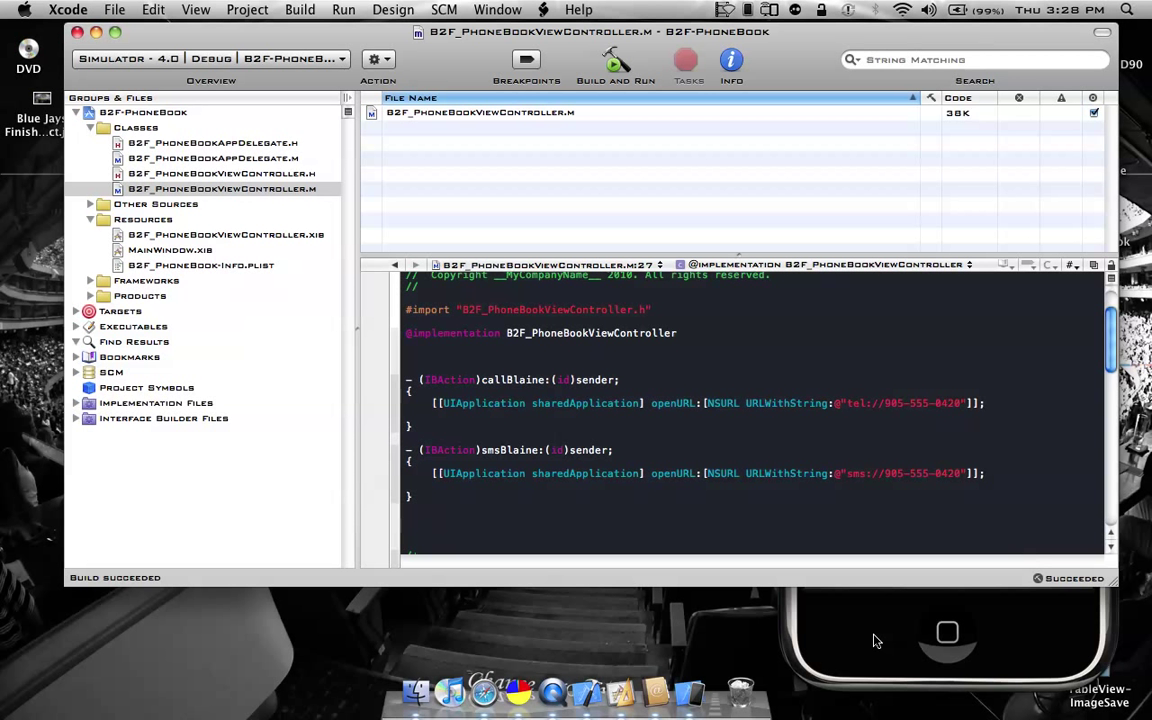
Step: Launch B2F-PhoneBook in iPhone Simulator, retrying after the 'simulator already in use' error
left_click(615, 60)
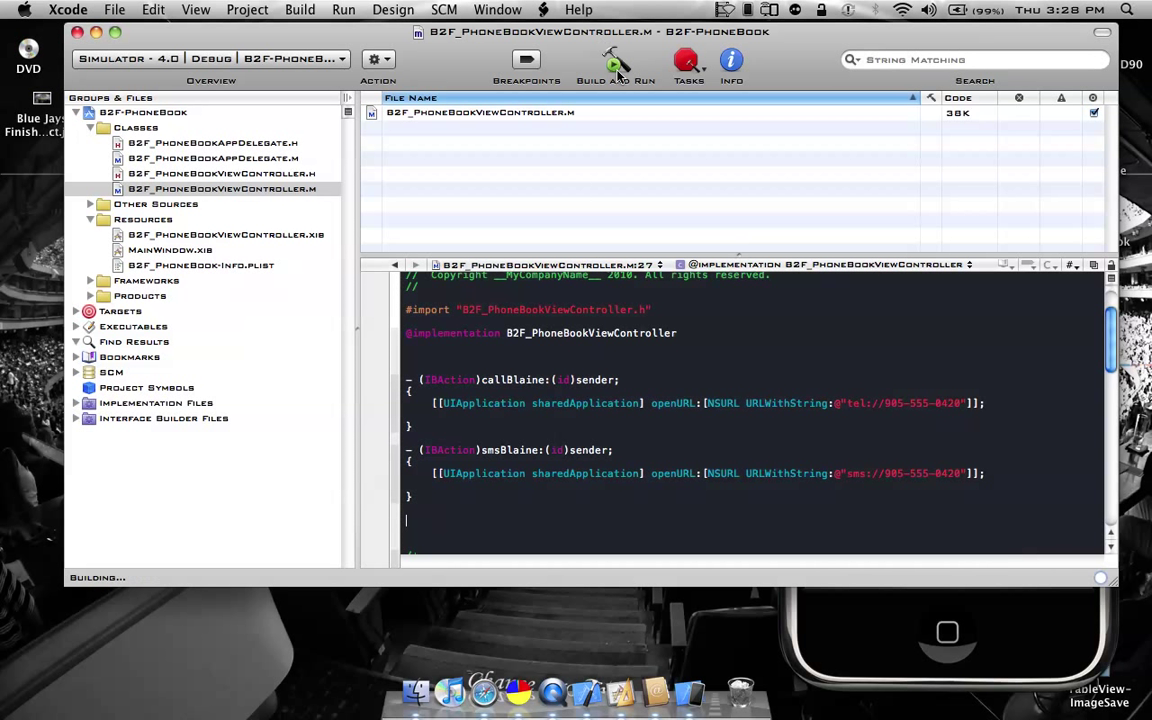
left_click(615, 62)
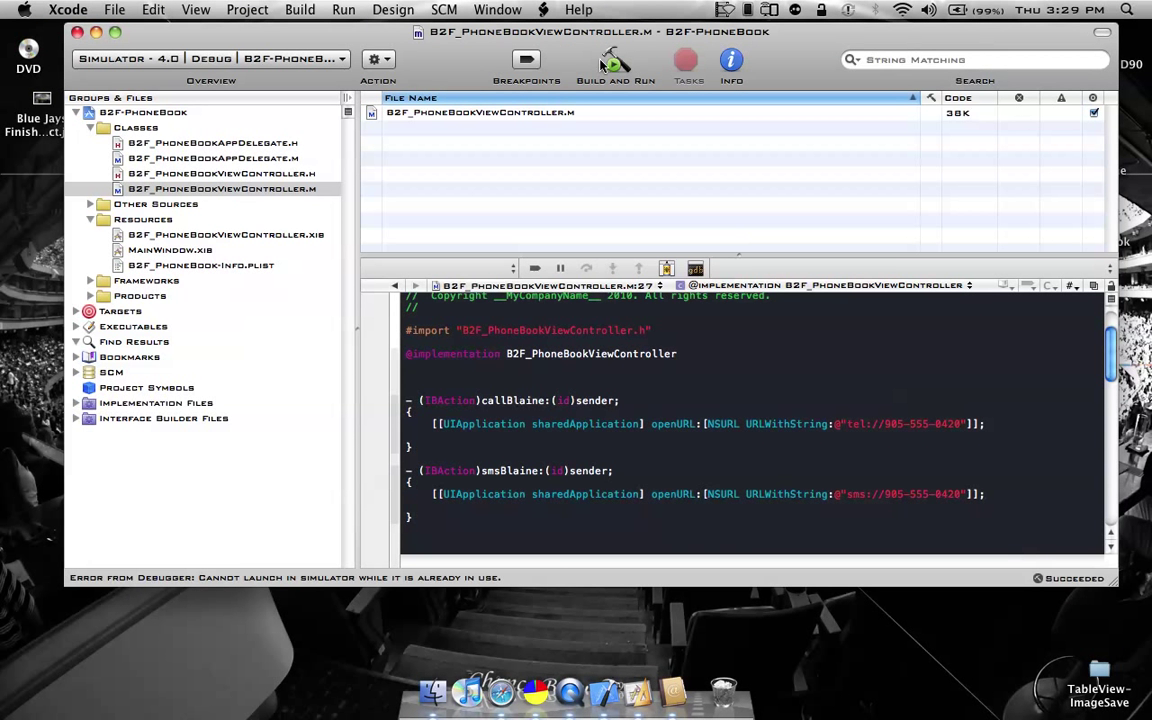
left_click(615, 62)
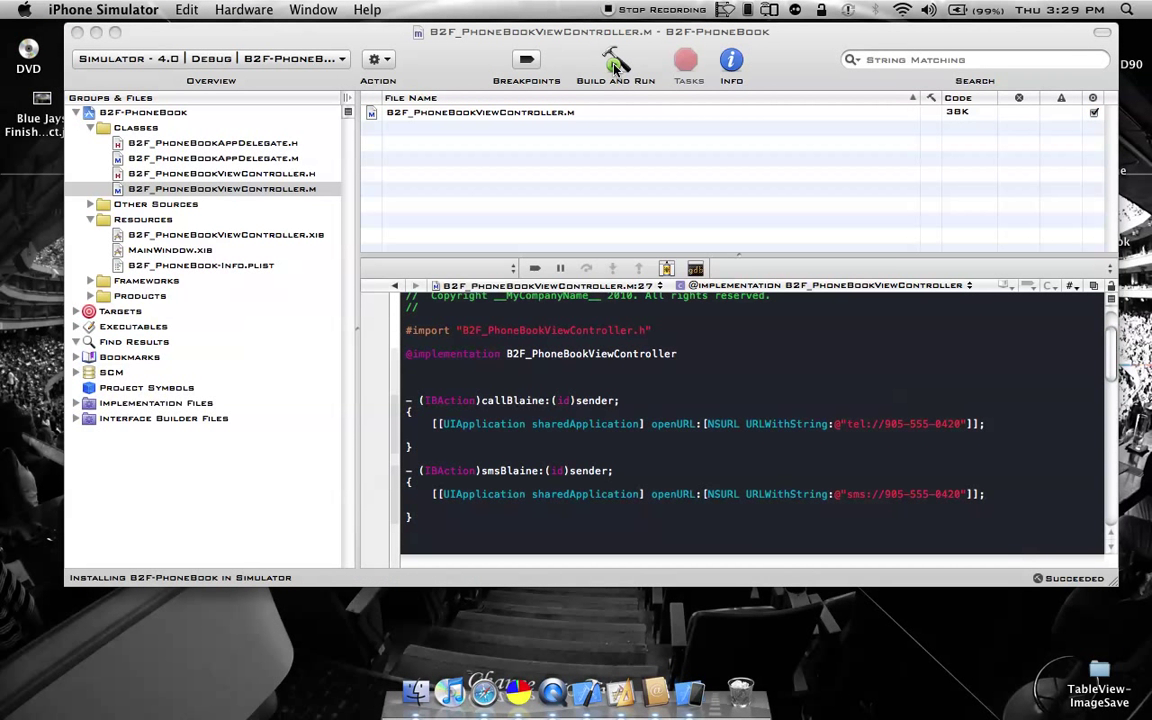
left_click(615, 62)
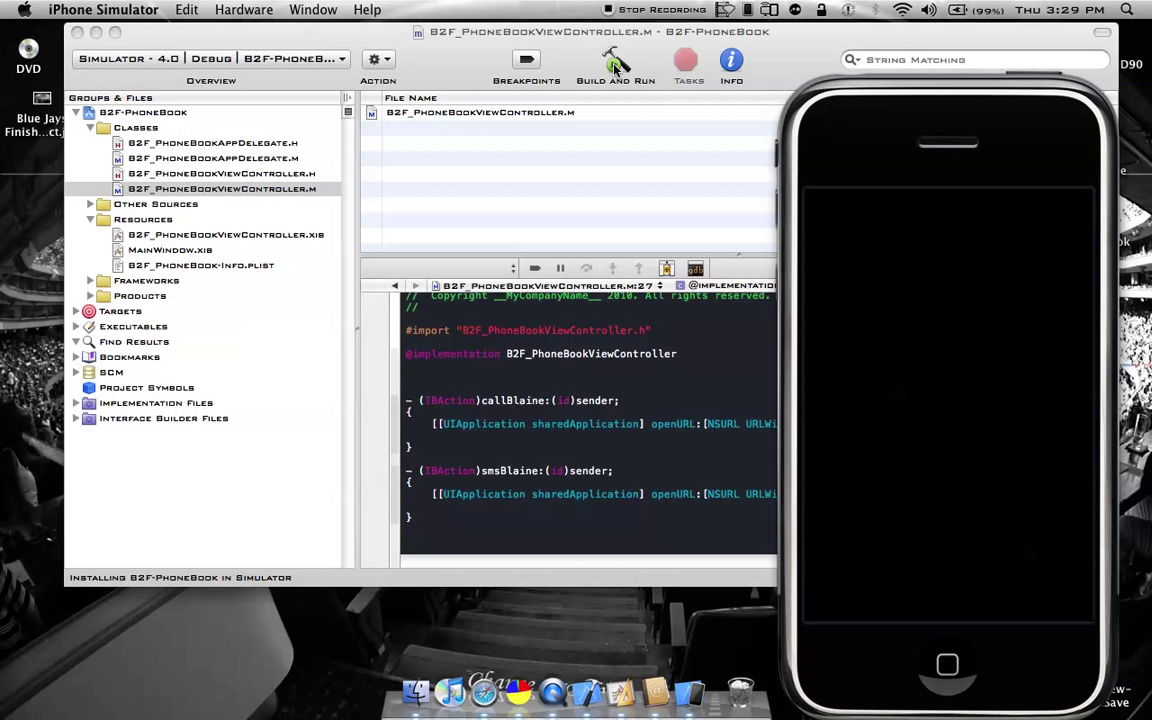
mouse_move(828, 103)
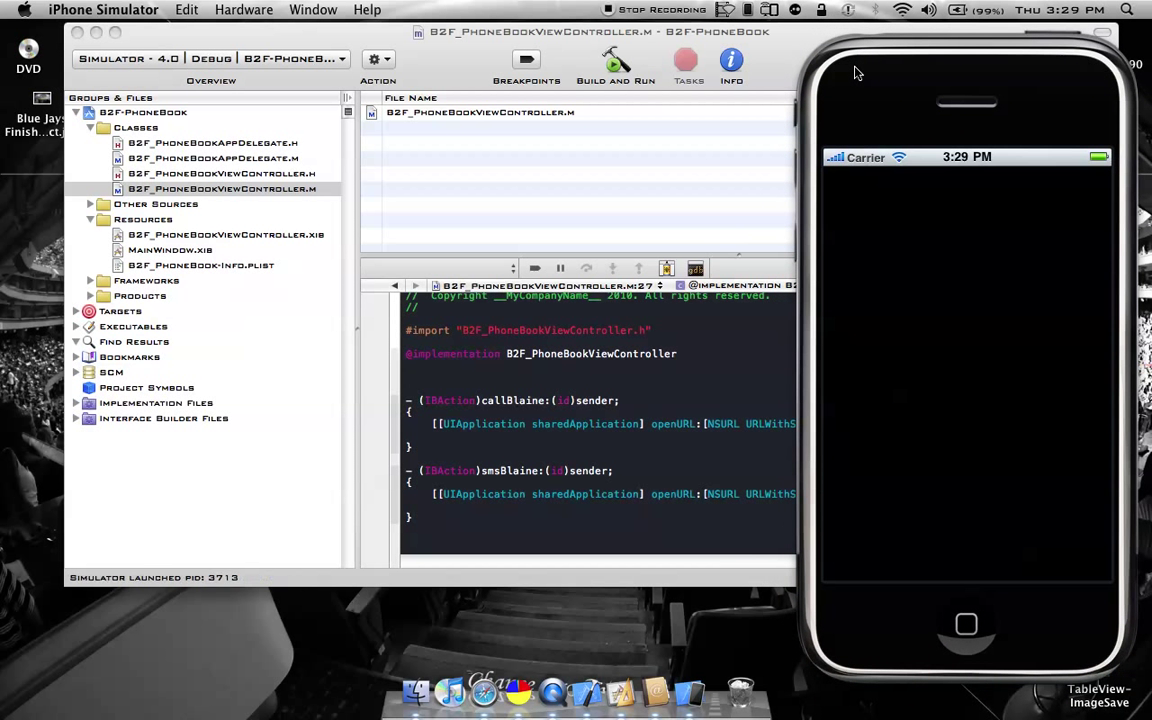
left_click(615, 60)
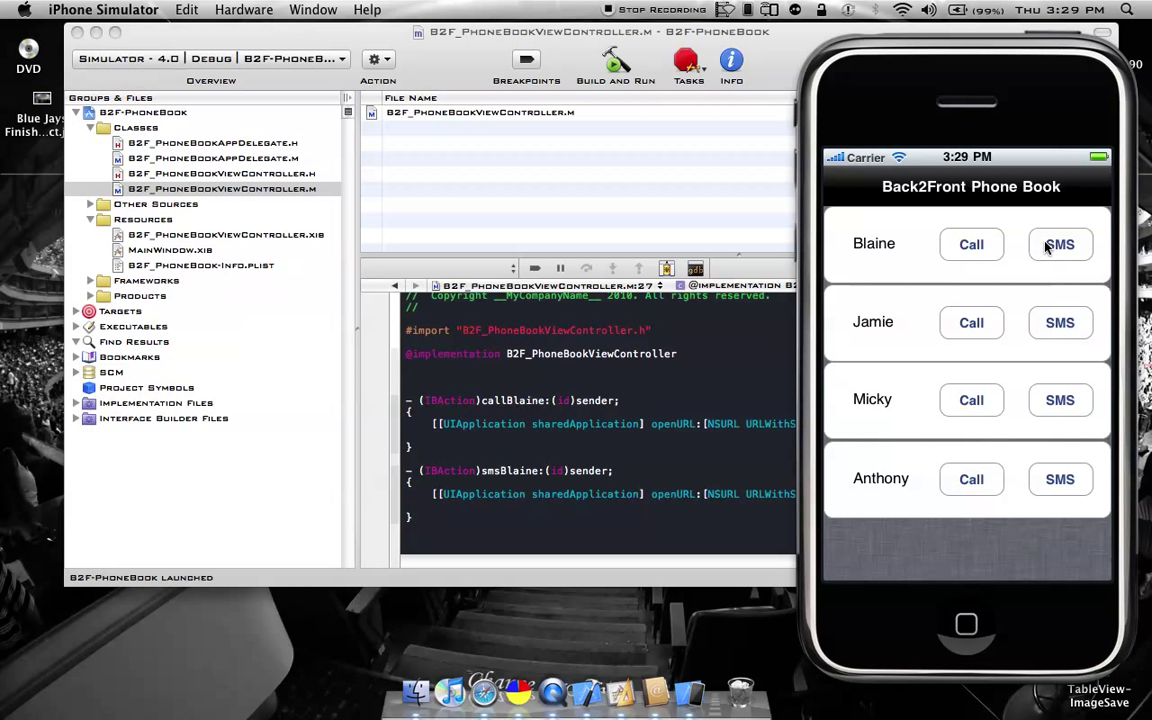
mouse_move(700, 293)
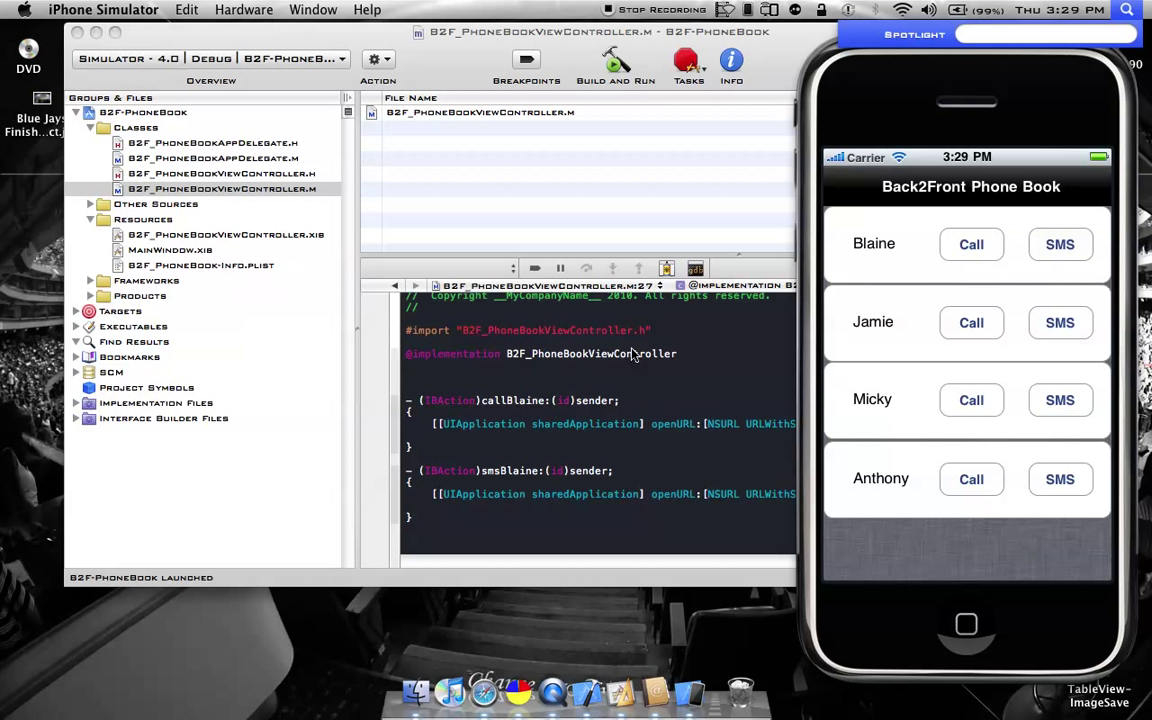
type("photos")
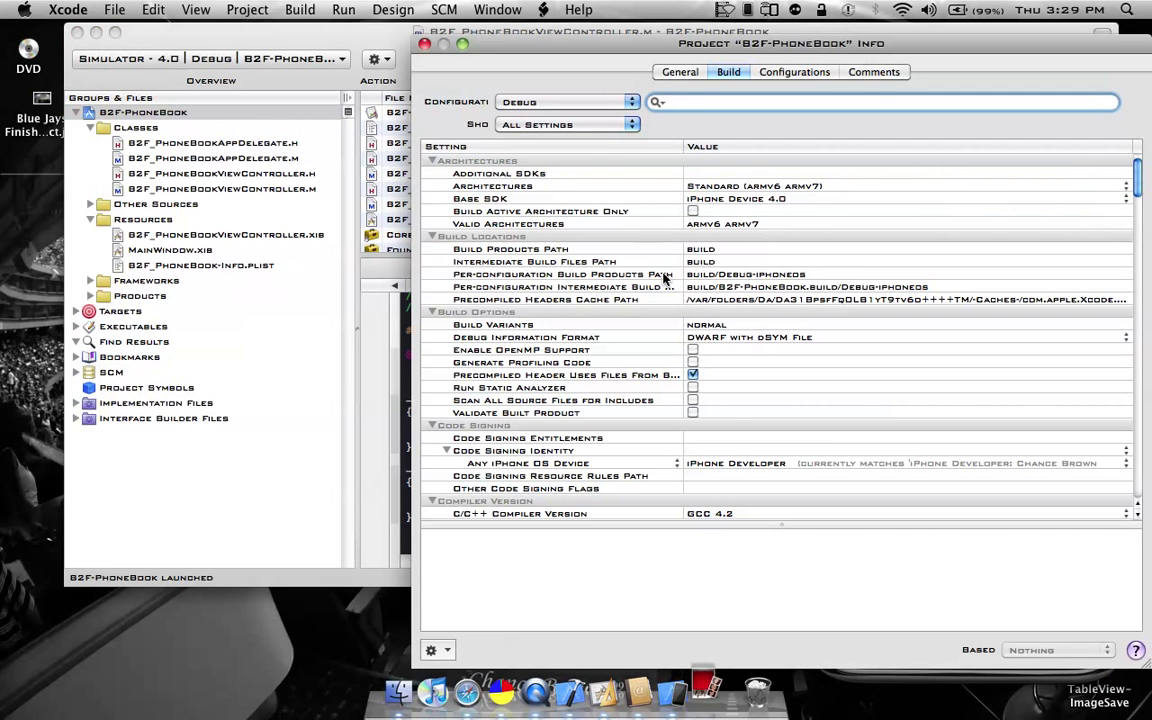
Step: Find the code signing setting and choose the iPhone Developer certificate for Any iPhone OS Device
type("code s")
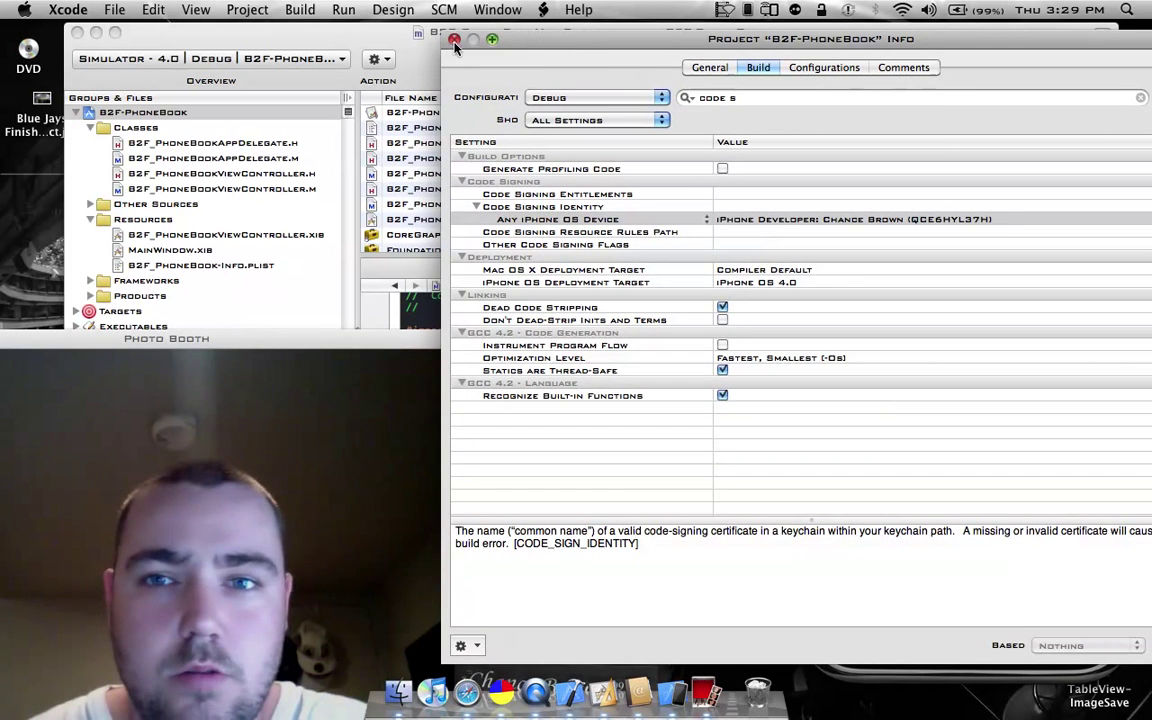
left_click(454, 39)
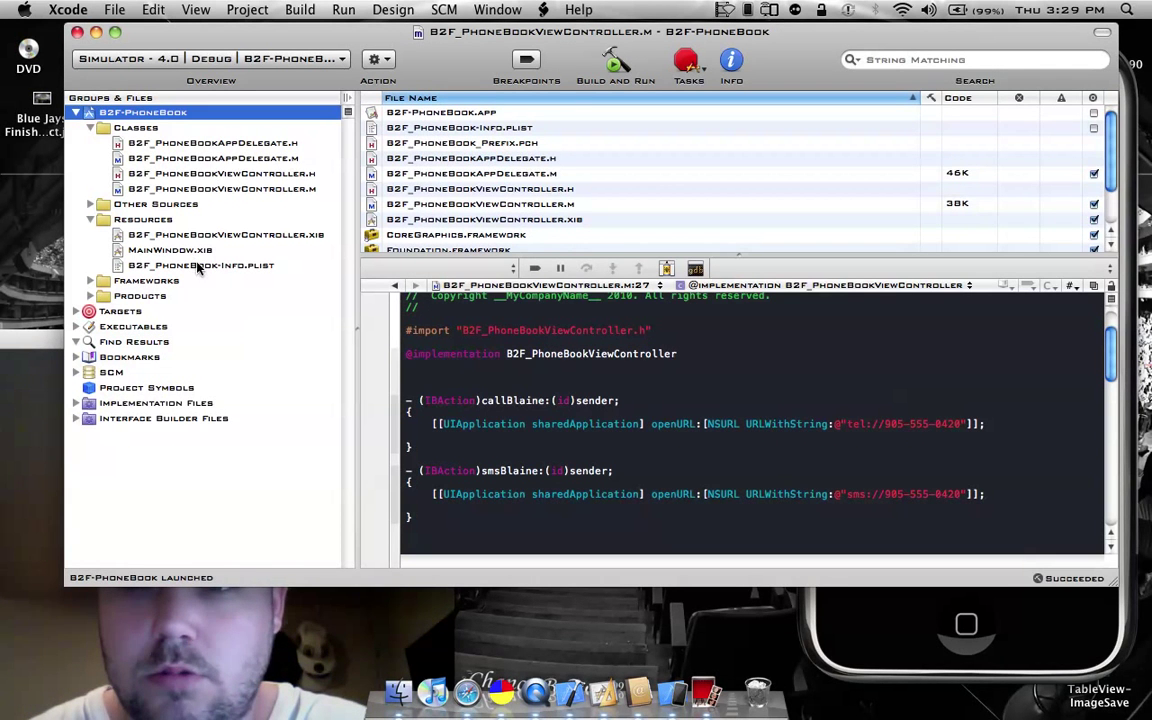
Step: In B2F_PhoneBook-Info.plist, set the Bundle identifier to come.back2front.b2fphonebook
left_click(200, 265)
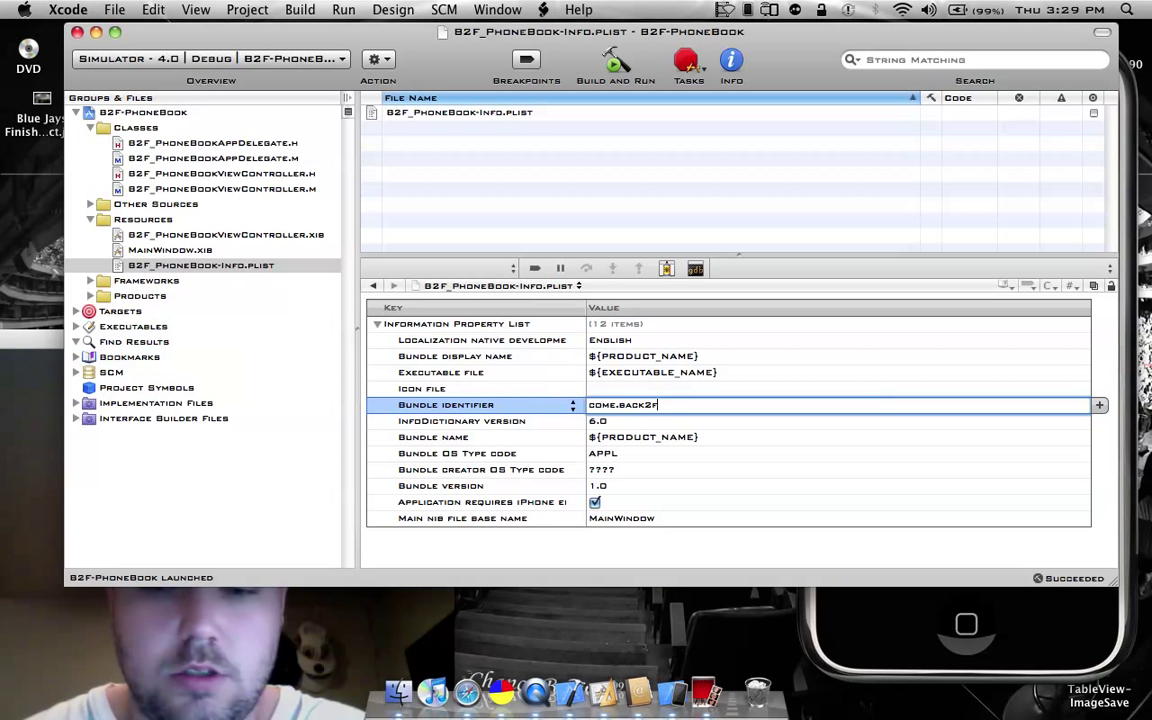
type("ront.b2fphonebook")
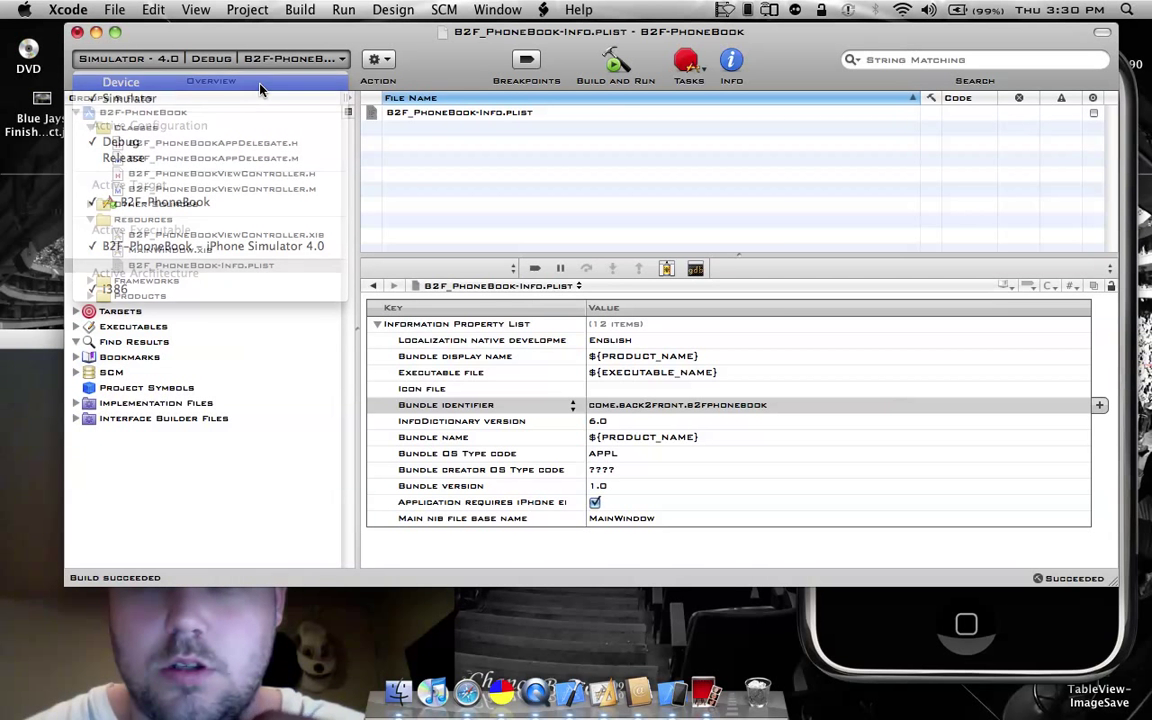
Step: Build and Run on Device, confirming Stop Executable and saving all changes
left_click(615, 62)
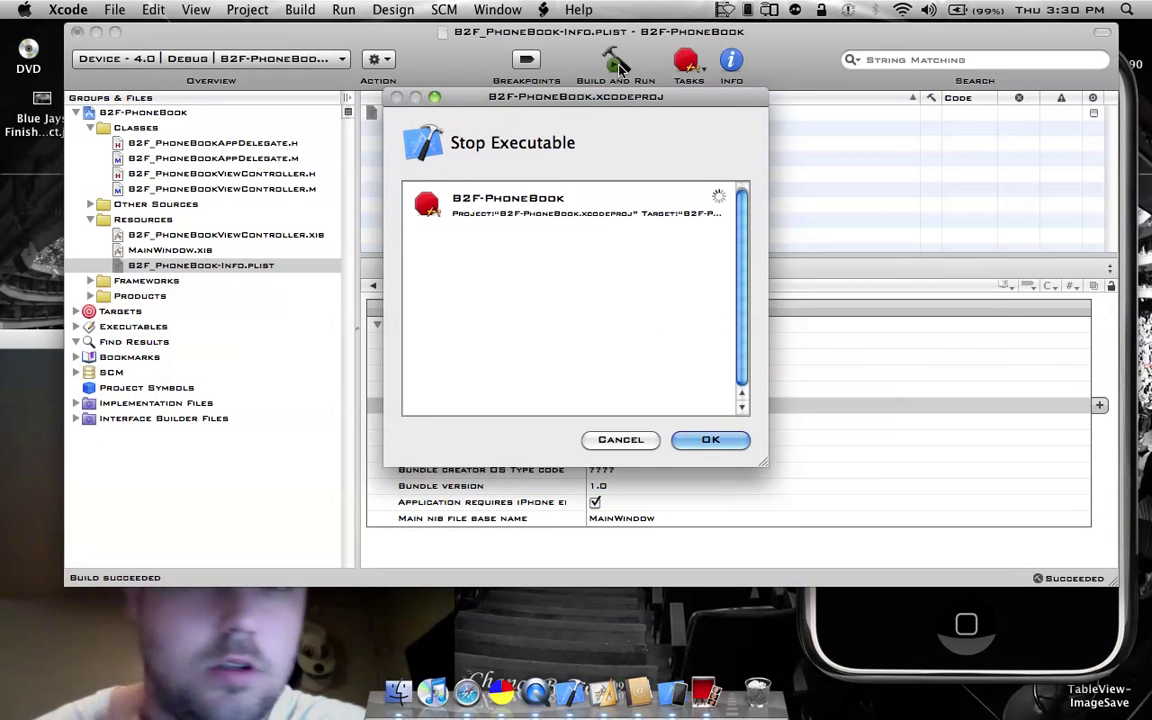
left_click(710, 440)
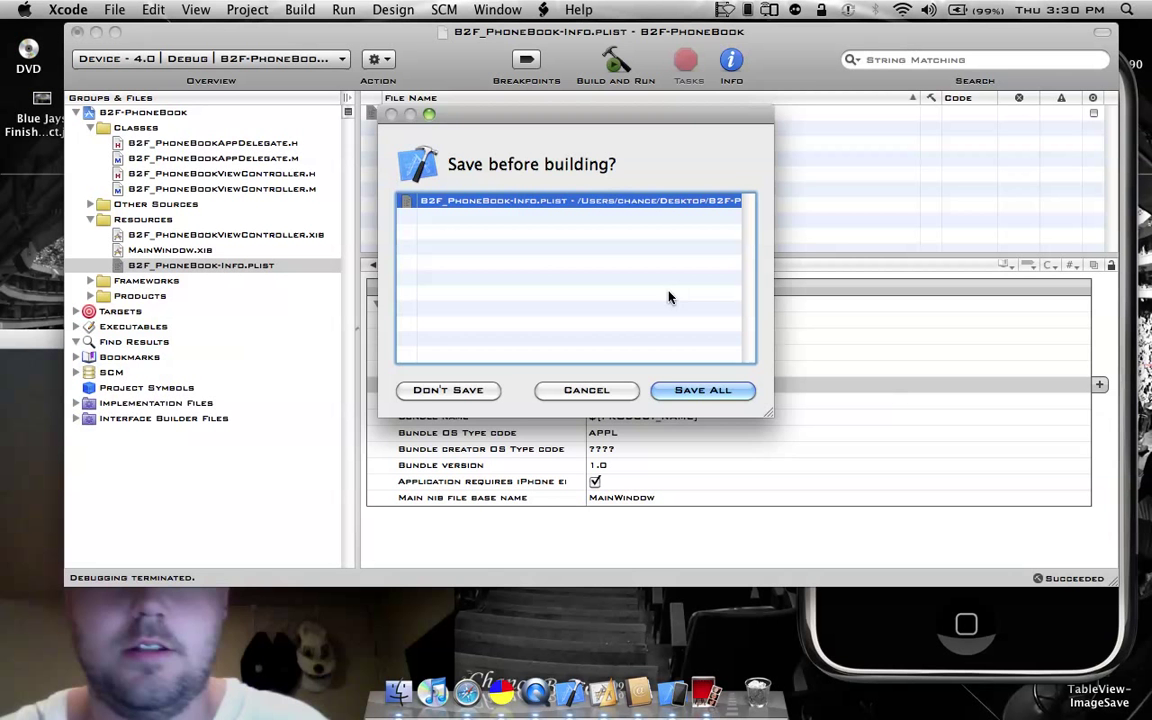
left_click(702, 390)
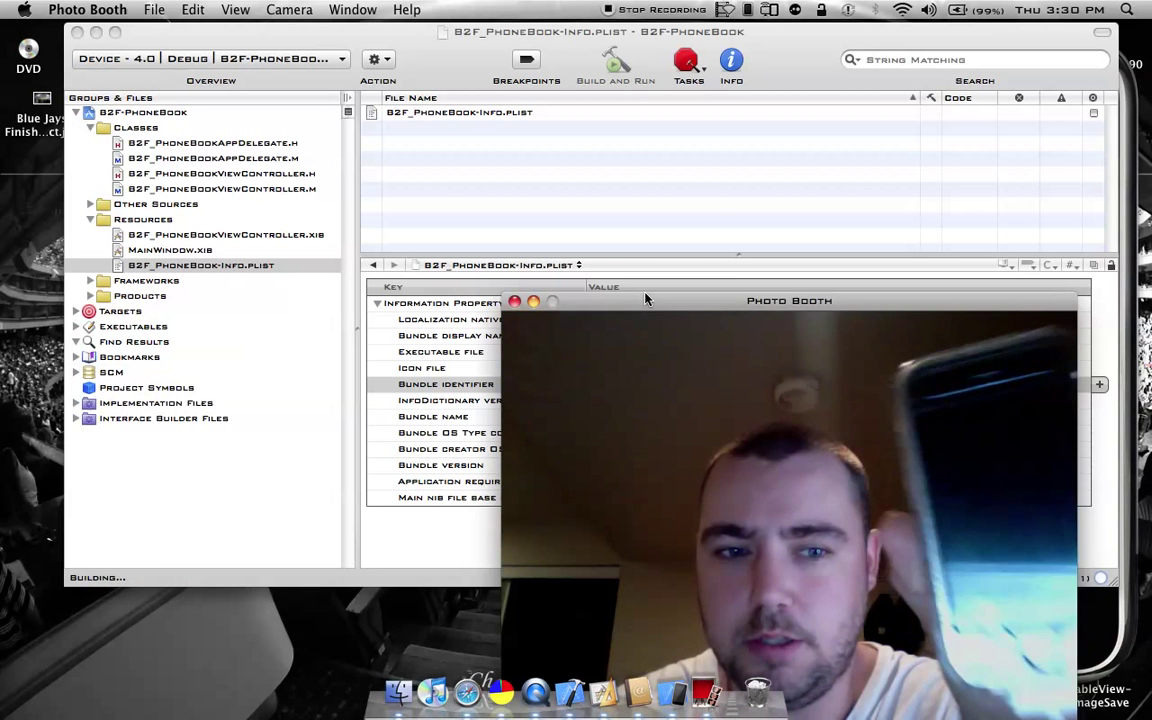
Step: Show the iPhone to the webcam in Photo Booth while the app installs and runs
left_click(615, 60)
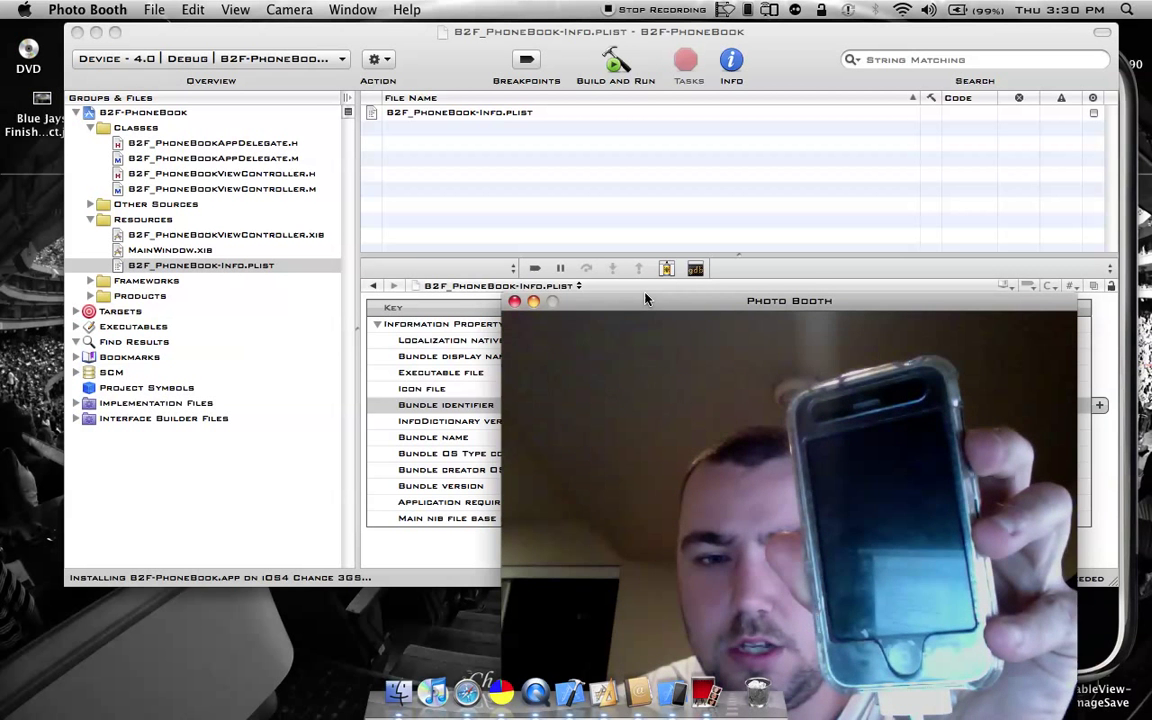
left_click(688, 60)
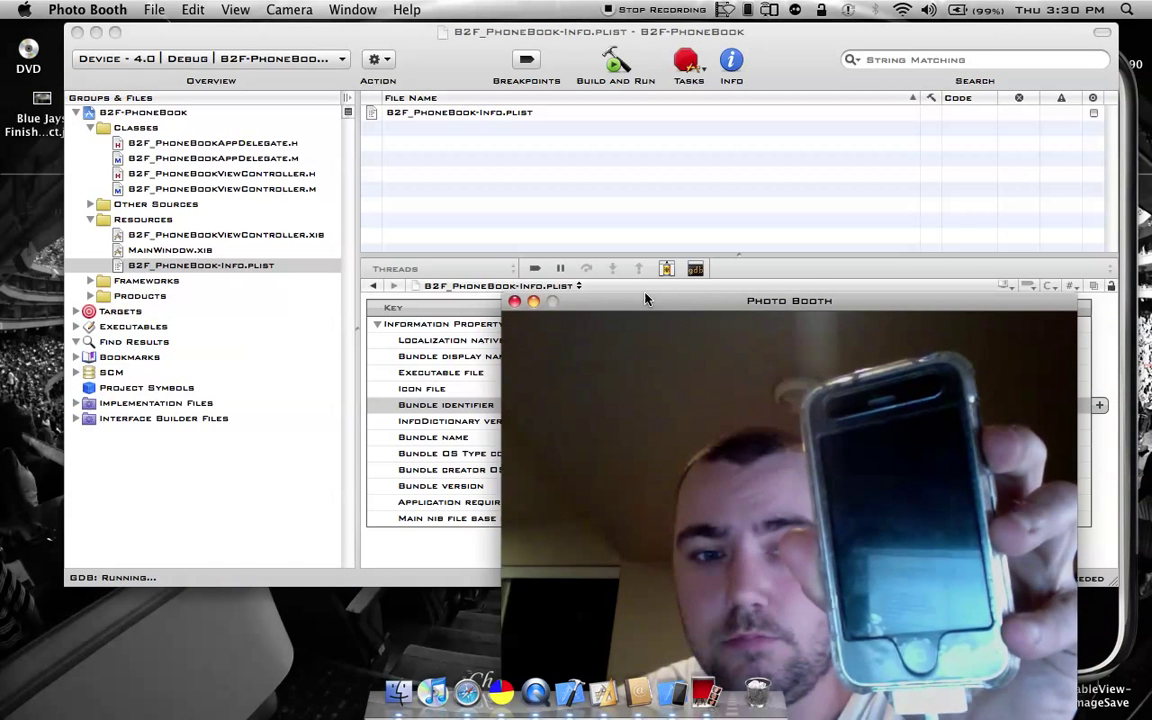